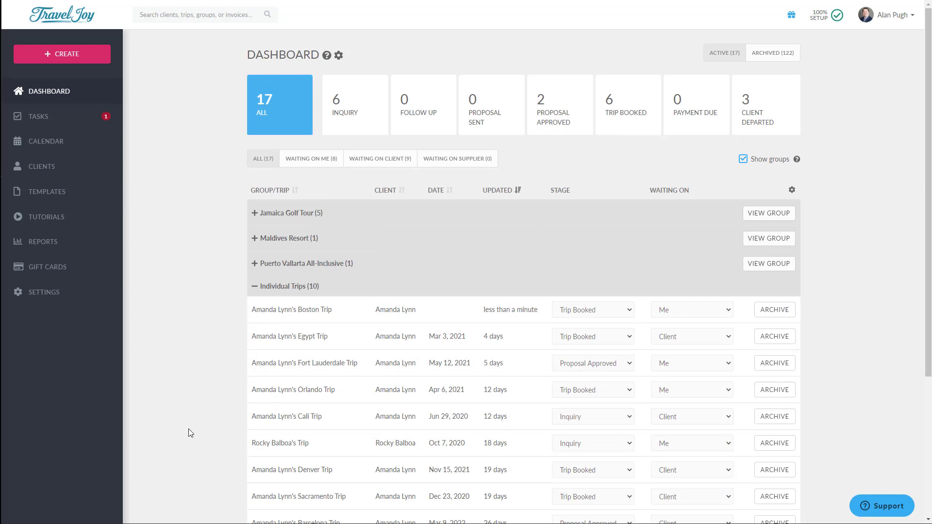
mouse_move(115, 246)
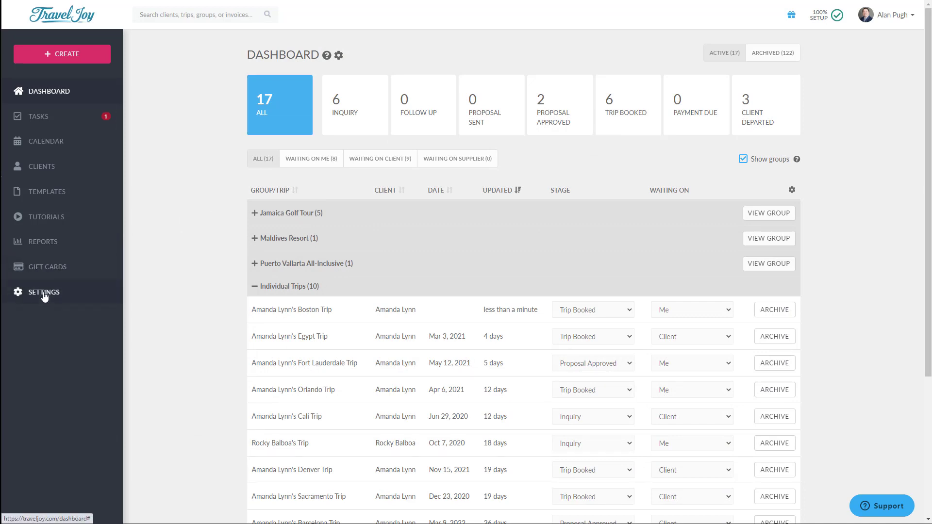
- Expand the Settings menu in the sidebar to list its sections
left_click(43, 292)
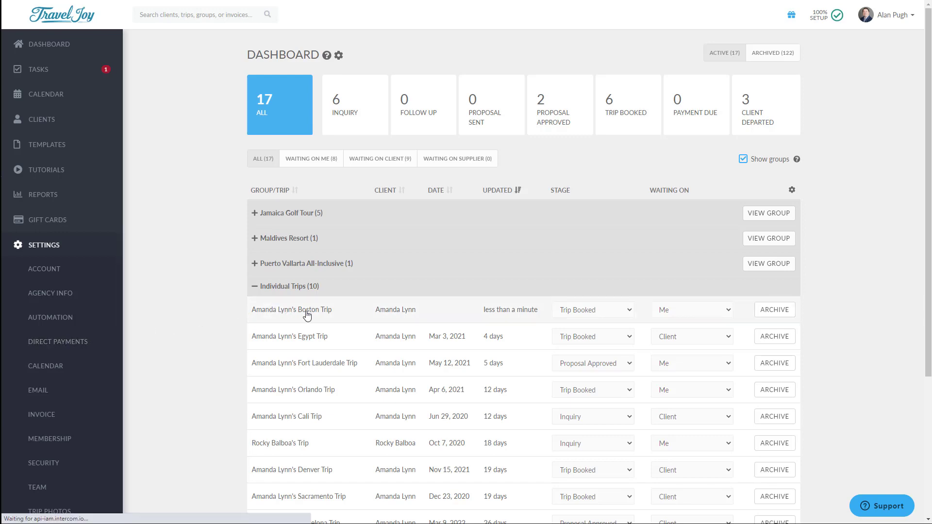
left_click(291, 309)
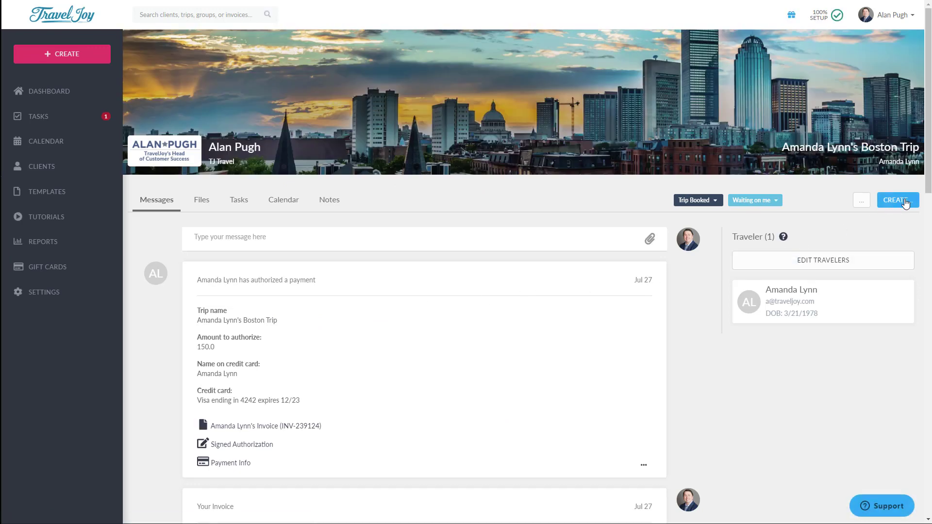
left_click(897, 199)
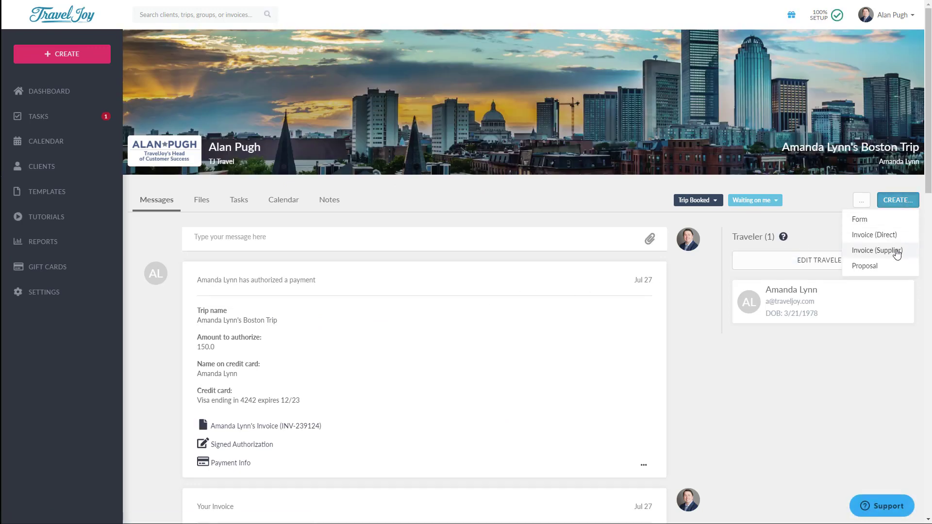
left_click(876, 251)
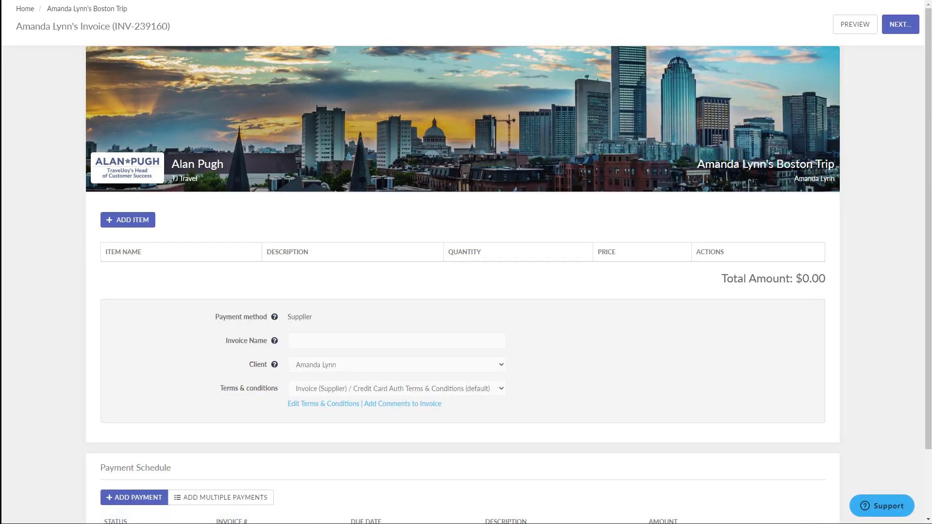
- Add a hotel item: Hilton Orlando, room 555, check-in 4/25, check-out 4/30
scroll("down", 3)
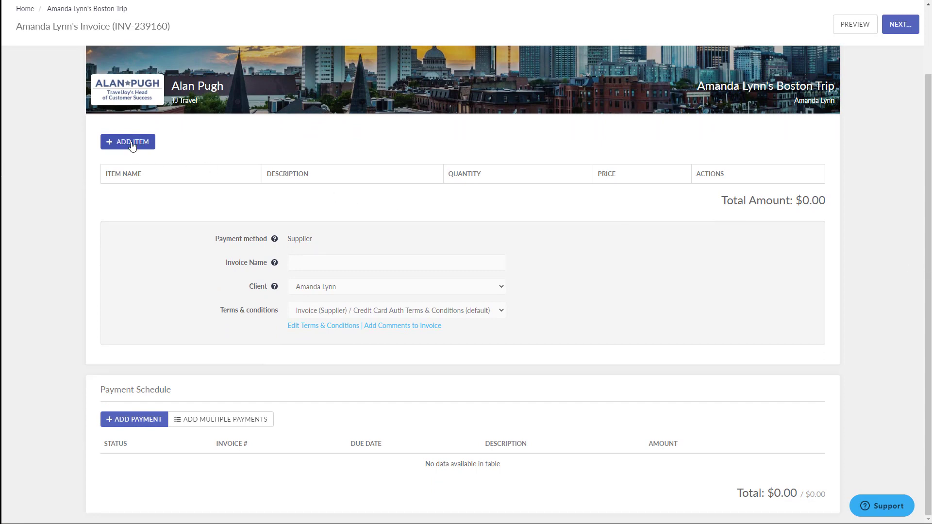
left_click(127, 141)
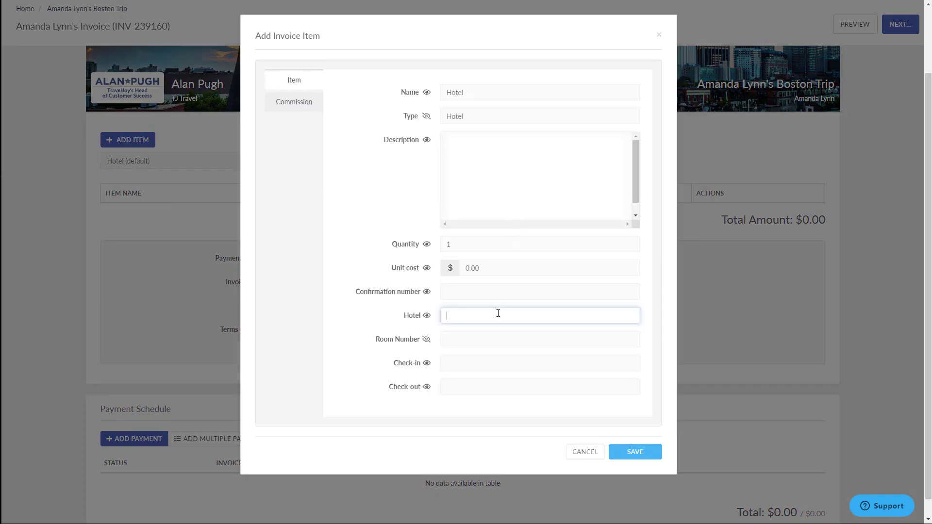
type("Hilton Orland")
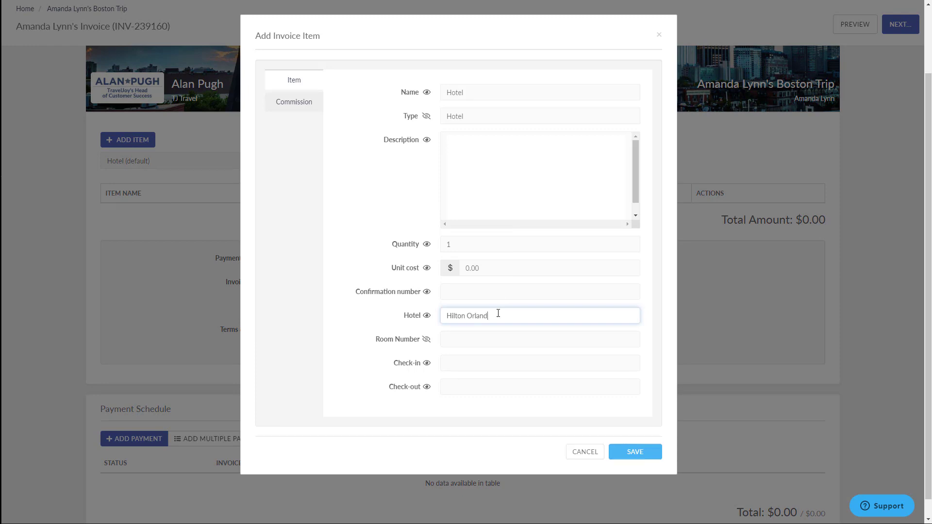
type("555")
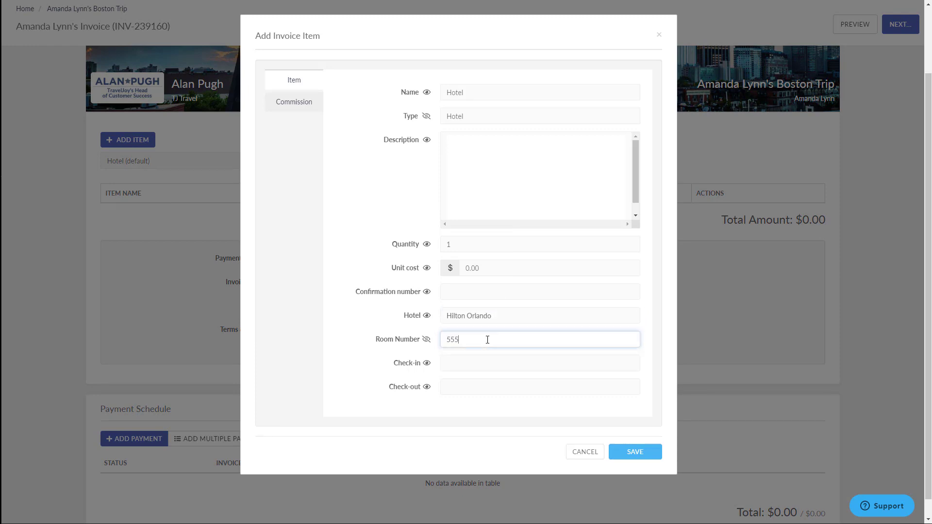
type("4/25/2021 3:0")
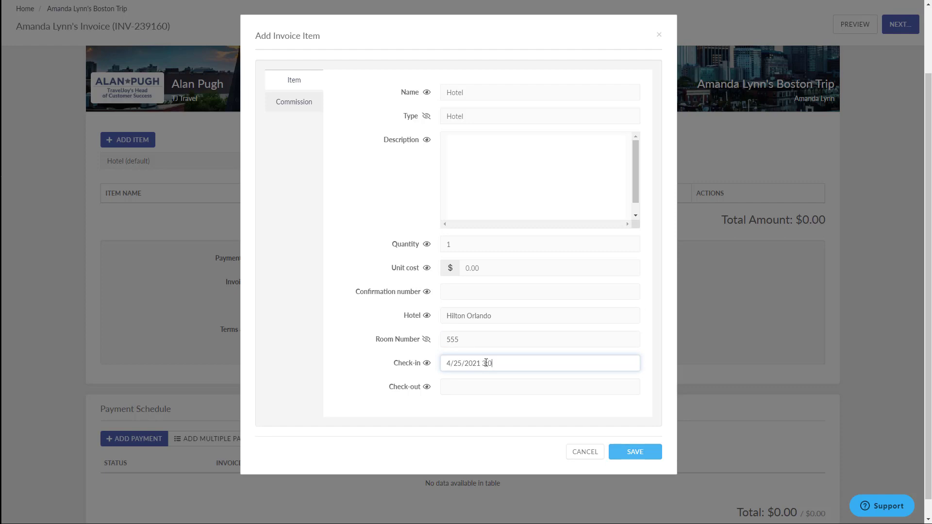
type("4/30/2021 11:00 AM")
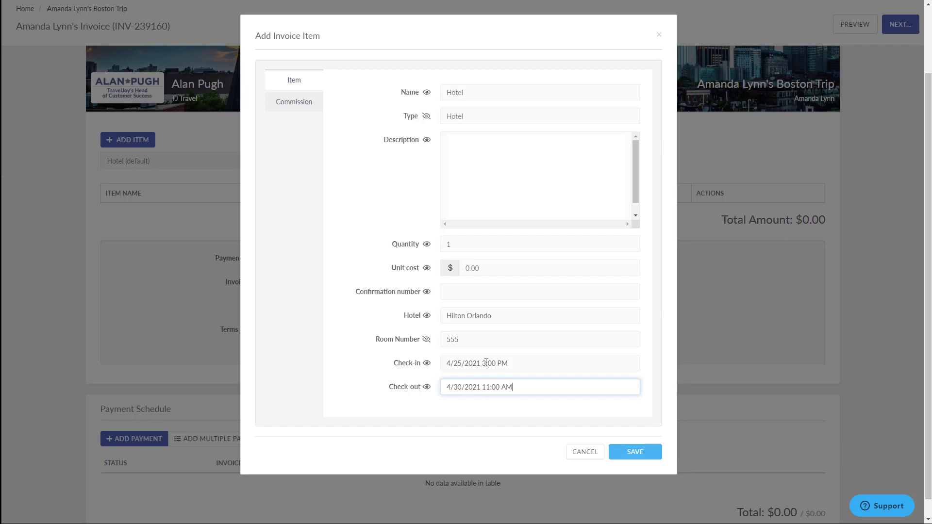
- Set the item's commission booking date and 150 expected commission, then save it to the invoice
left_click(293, 101)
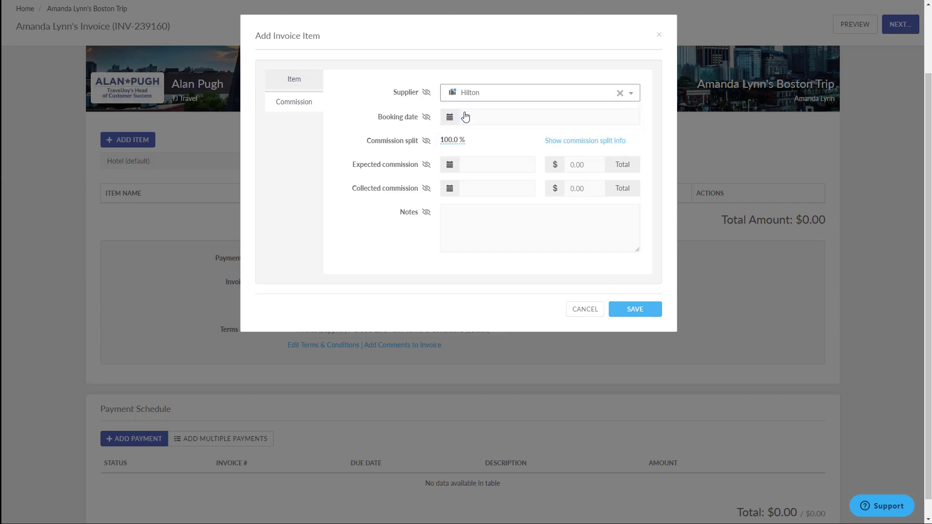
left_click(465, 116)
type("7/27/2020")
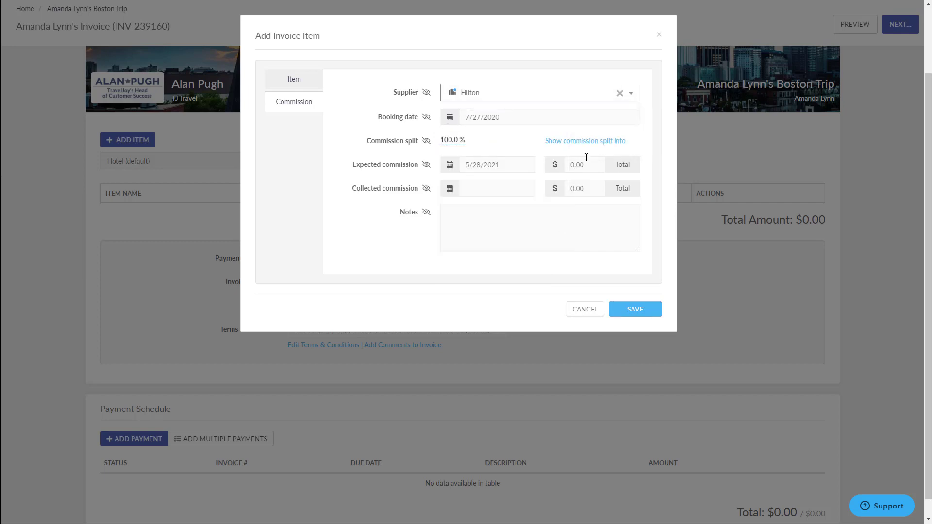
type("150")
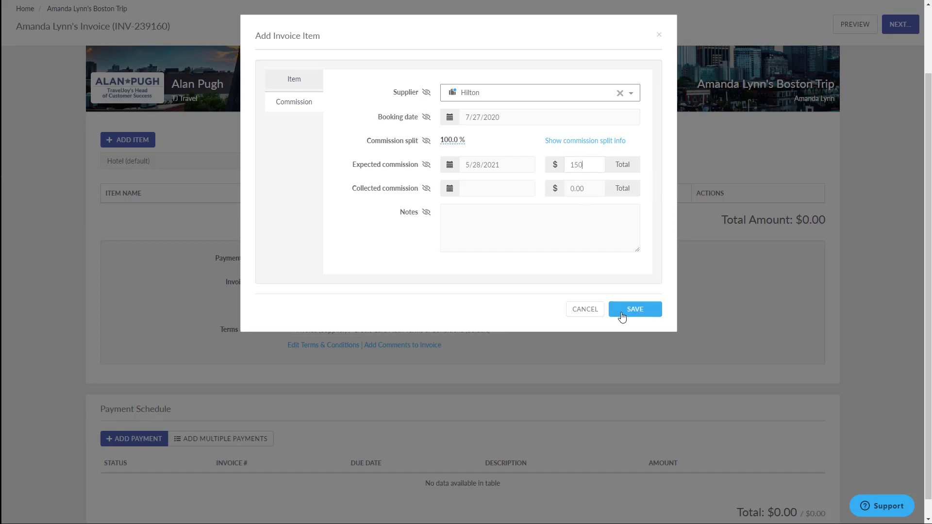
left_click(634, 309)
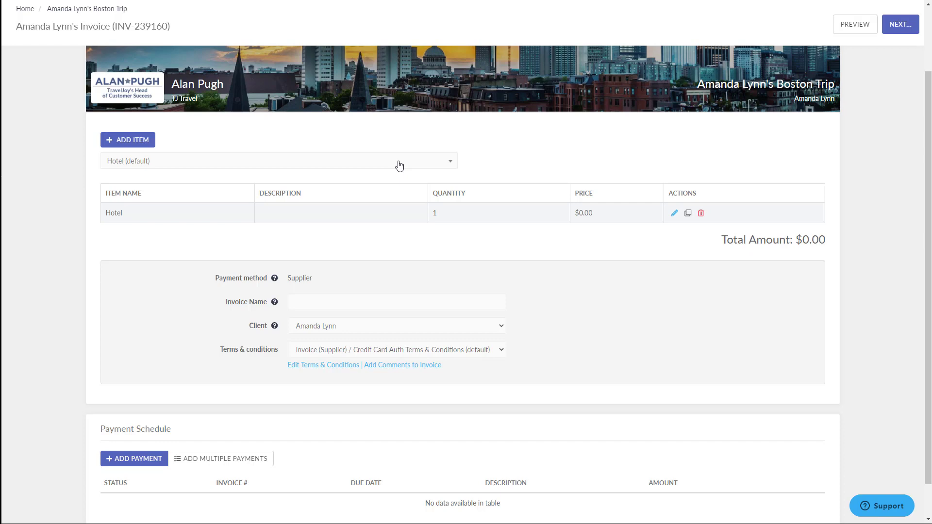
mouse_move(397, 164)
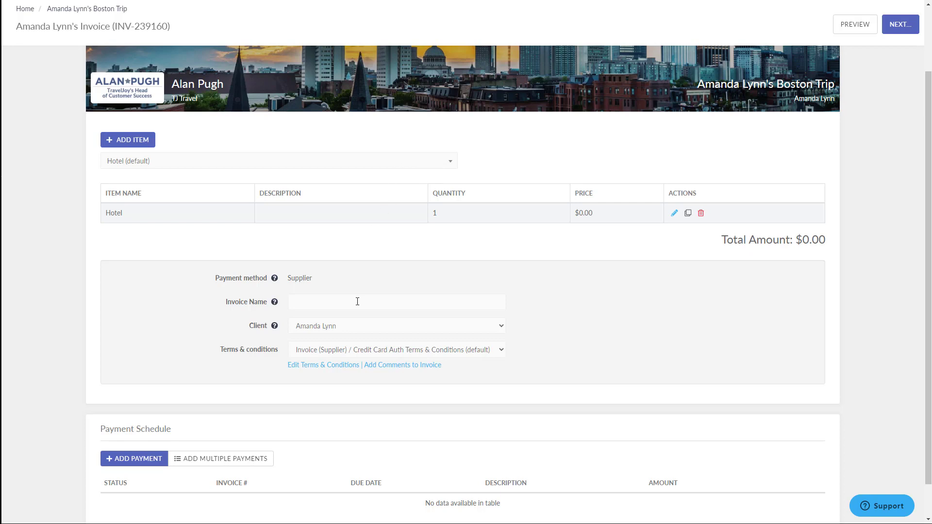
left_click(397, 325)
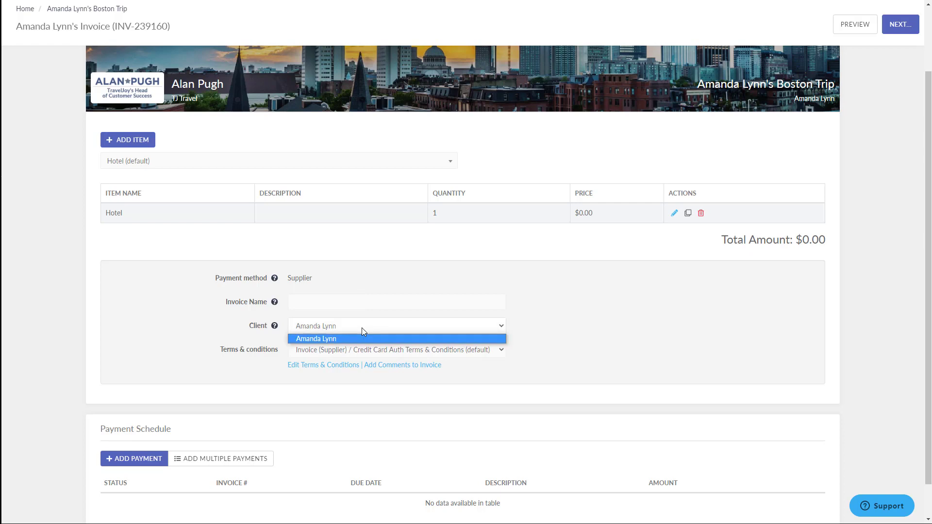
left_click(316, 338)
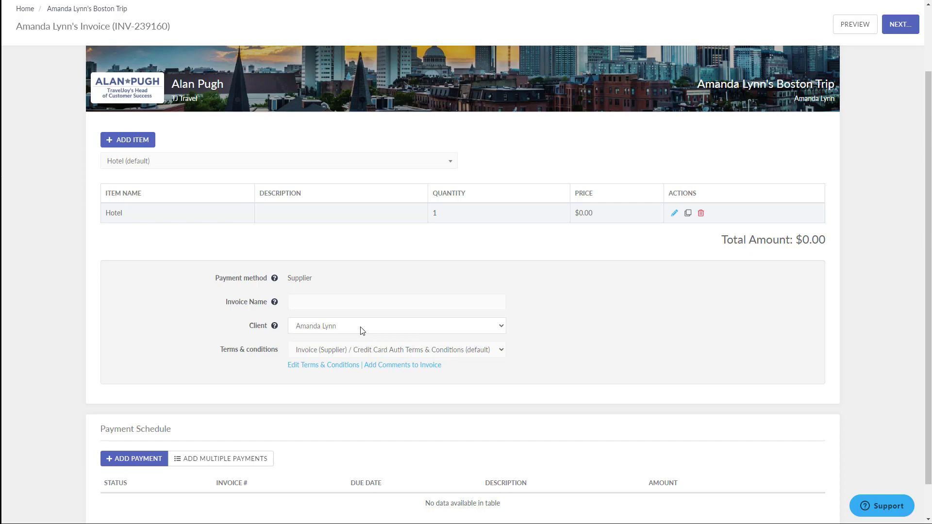
scroll("down", 3)
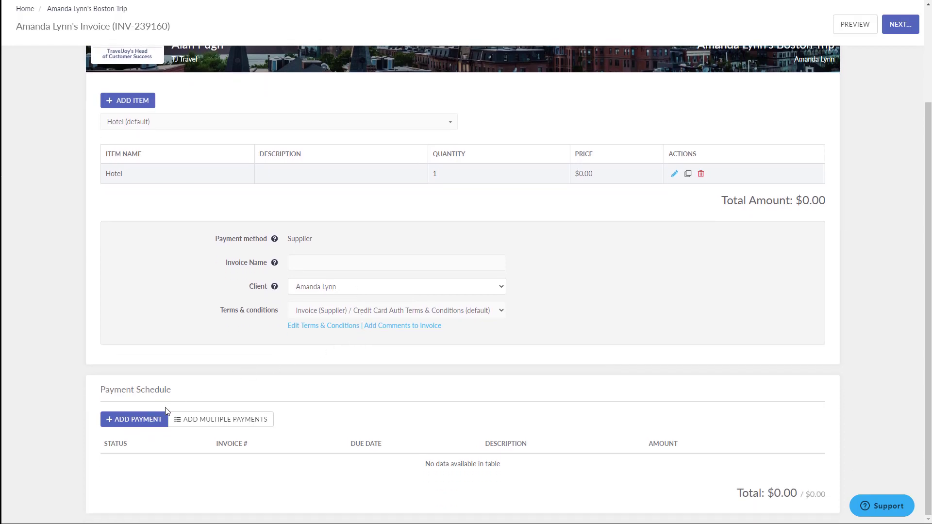
mouse_move(139, 423)
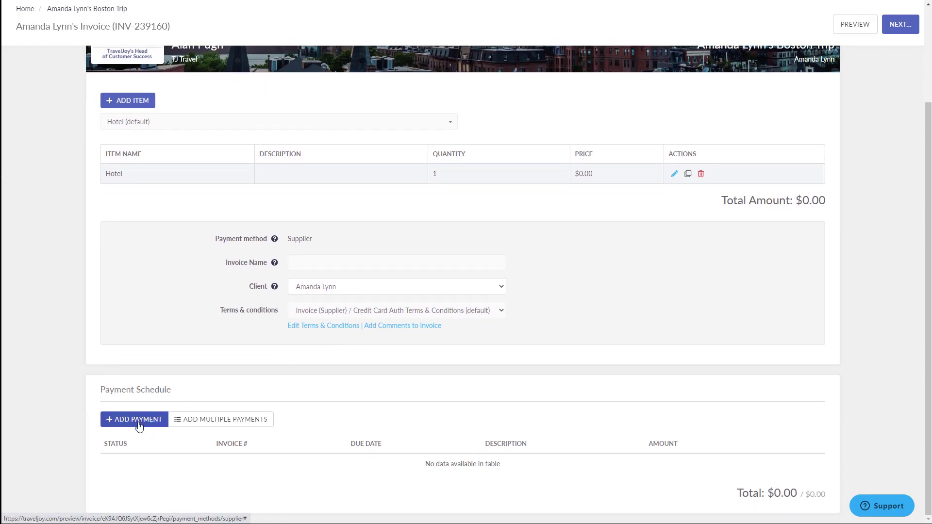
- Add a $150 payment described 'deposit' due July 31, 2020 to the schedule
left_click(134, 419)
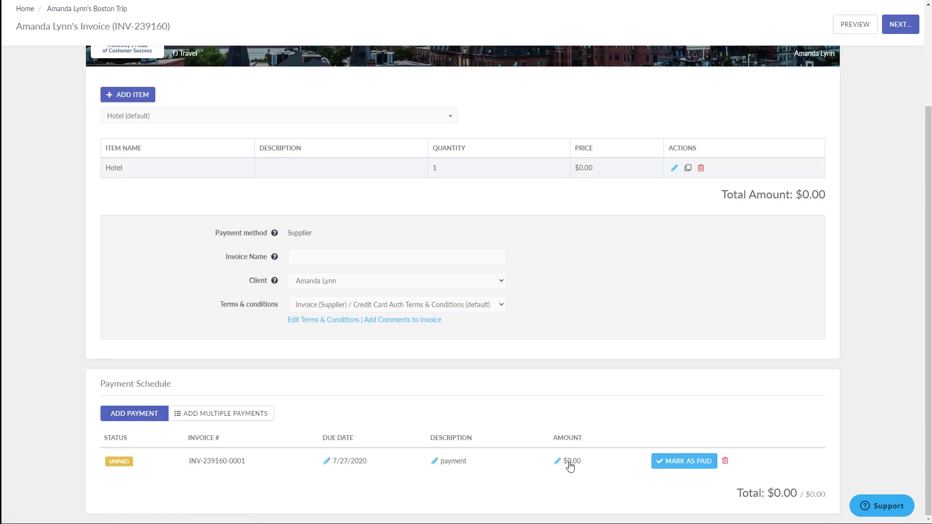
left_click(571, 461)
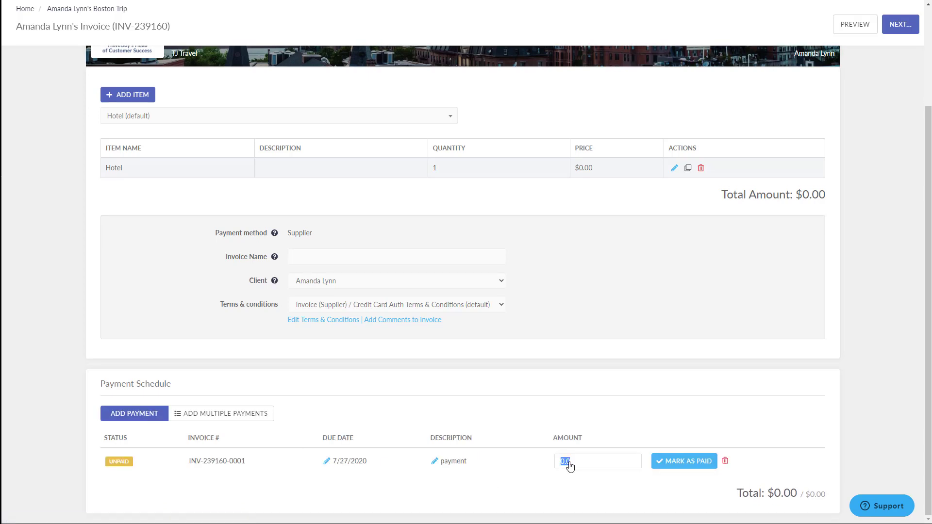
type("150")
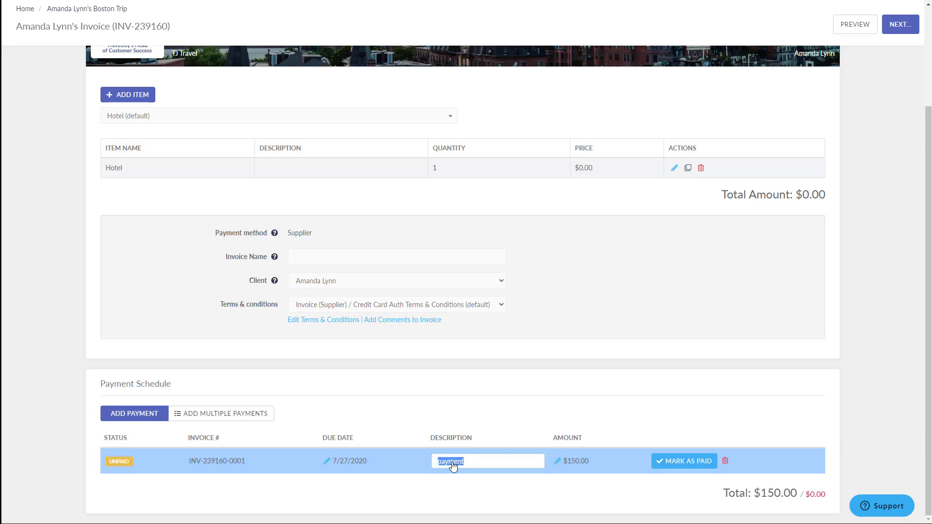
type("deposit")
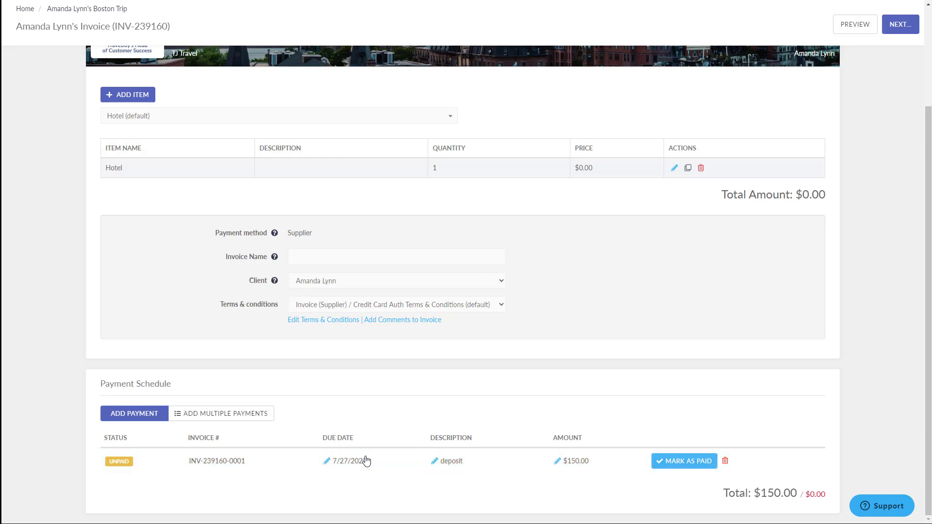
left_click(349, 460)
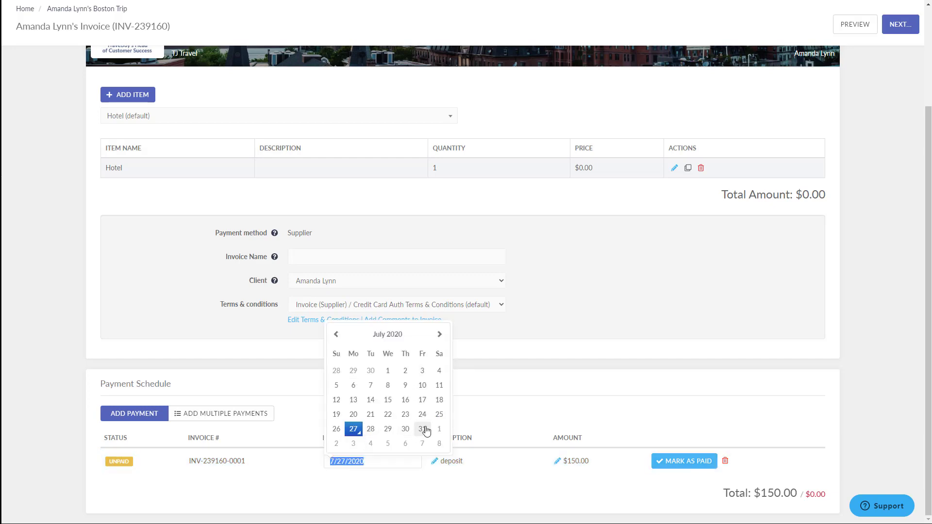
left_click(421, 428)
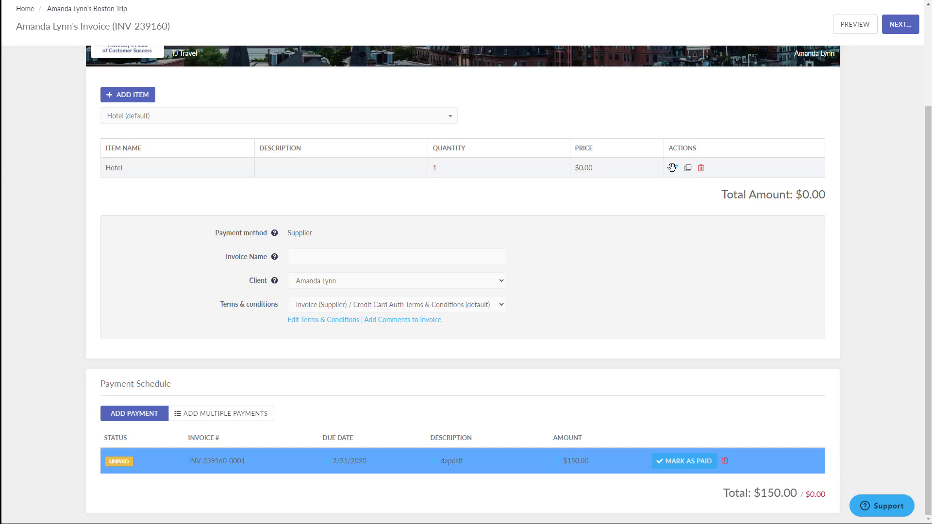
left_click(222, 413)
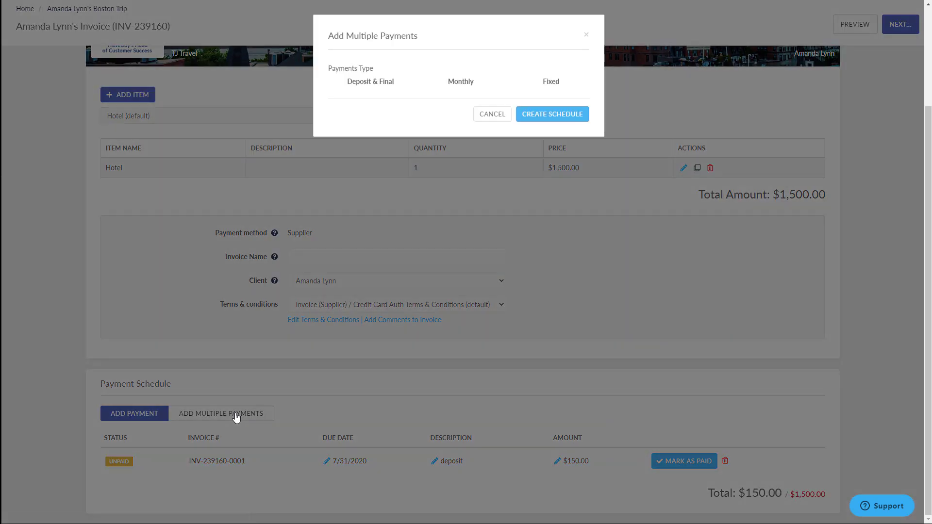
- Set up monthly payments due on the 15th with an ending date for the balance
left_click(461, 81)
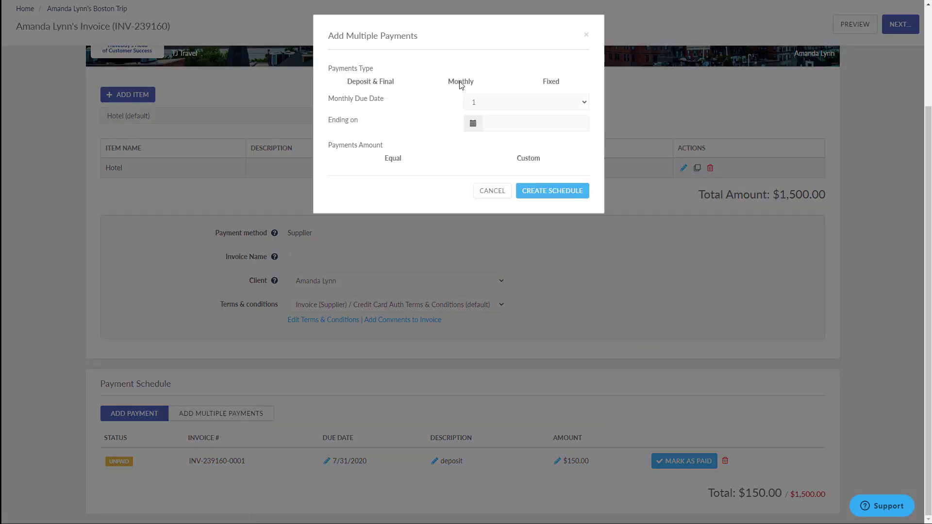
left_click(525, 101)
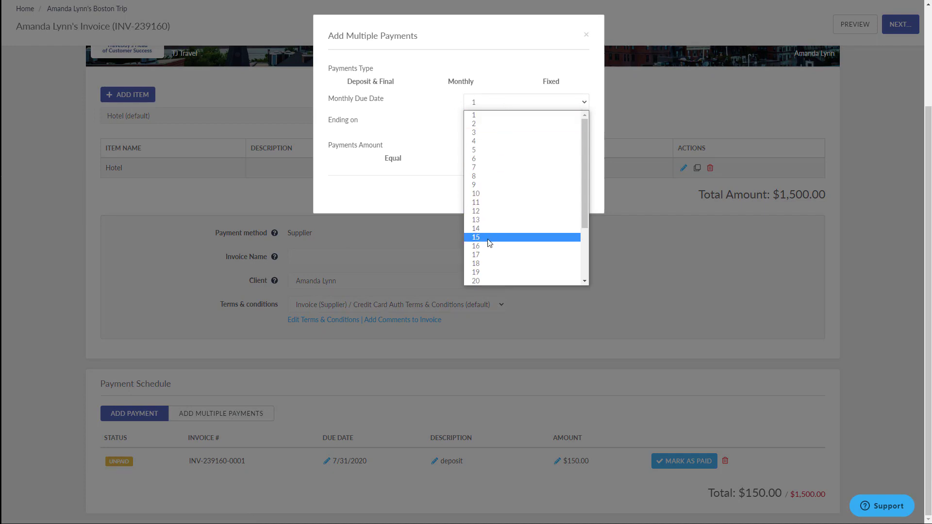
left_click(476, 237)
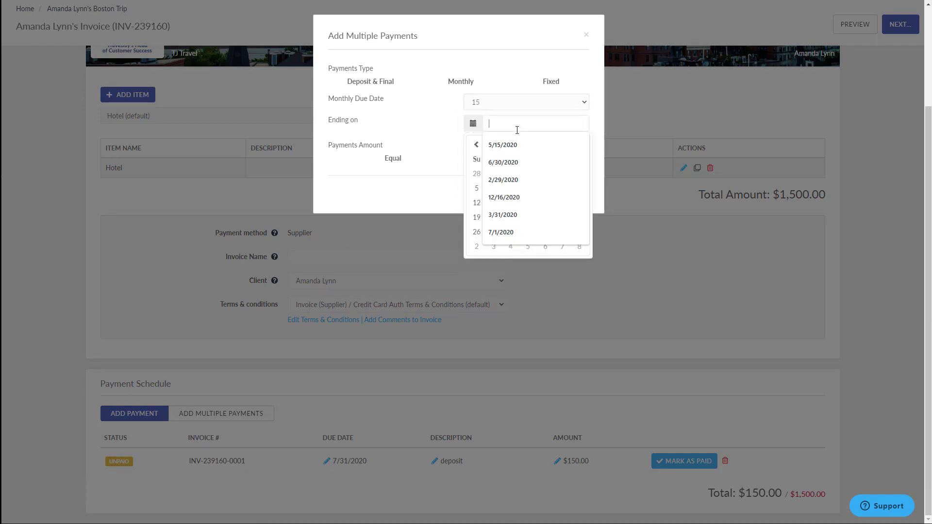
left_click(502, 144)
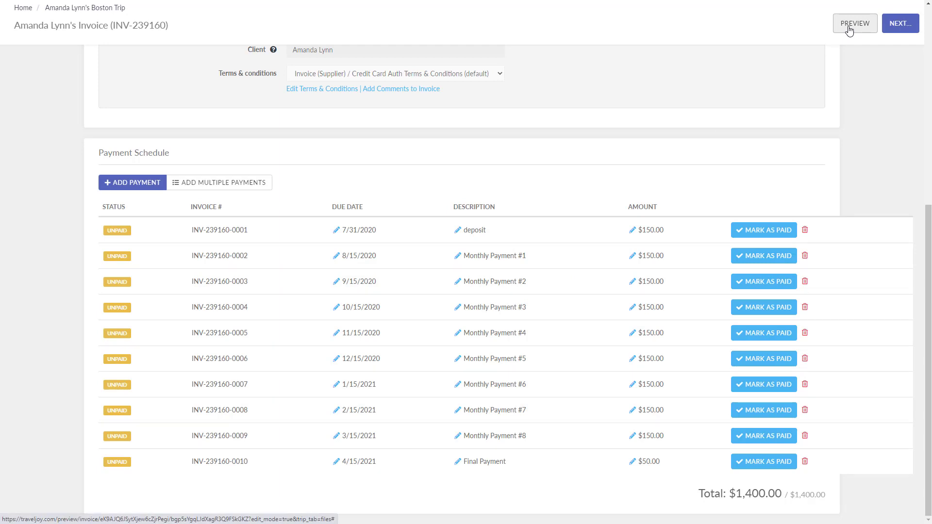
- Preview the client-facing invoice down to the payment schedule, then return to editing
left_click(854, 24)
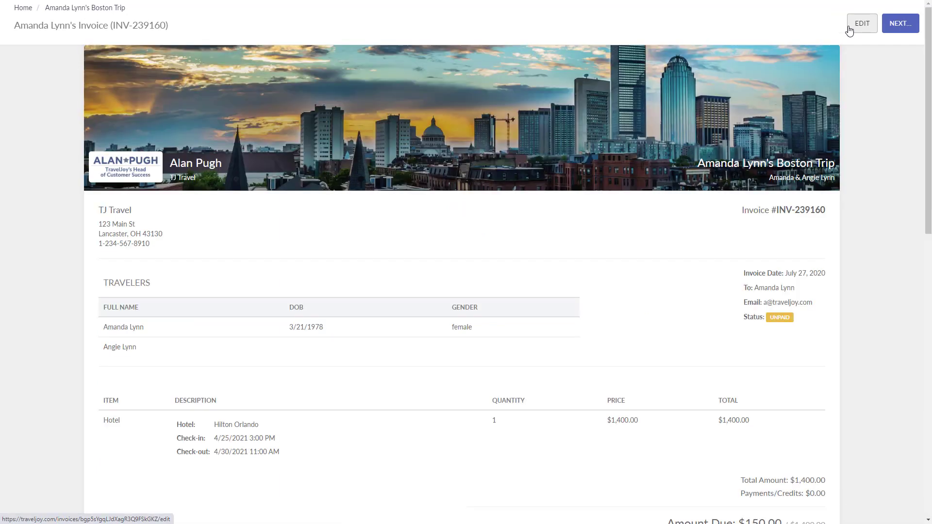
mouse_move(124, 207)
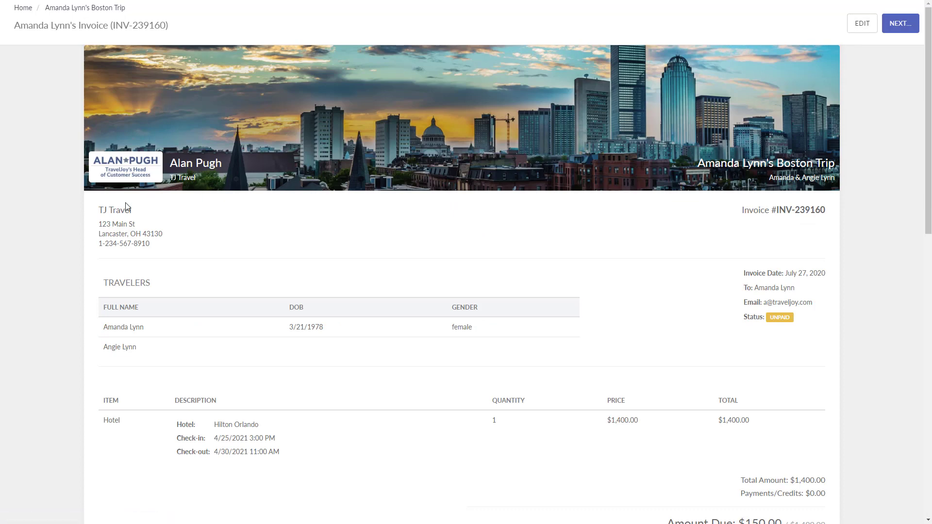
mouse_move(109, 320)
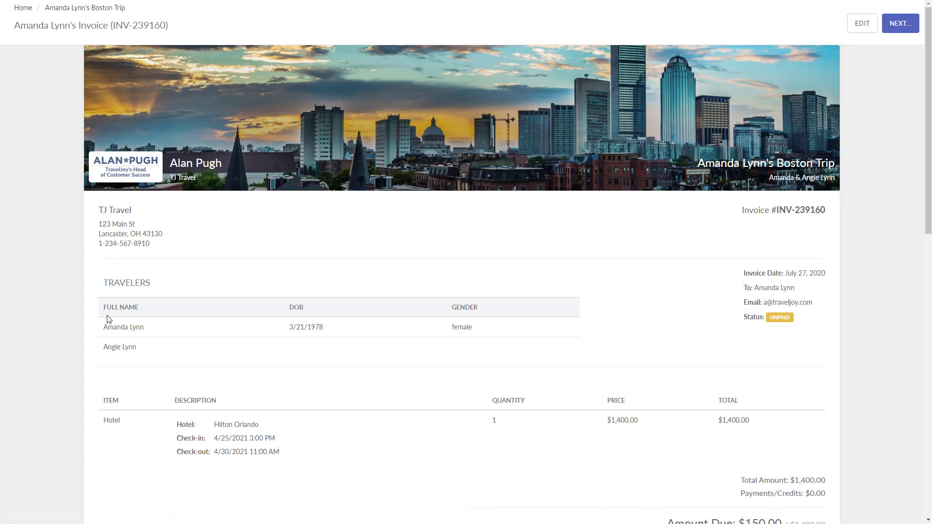
scroll("down", 3)
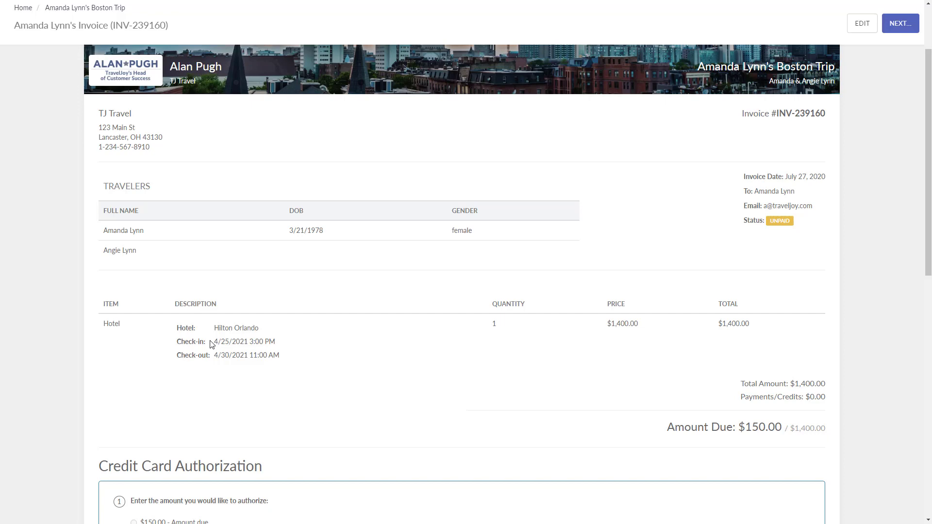
scroll("down", 3)
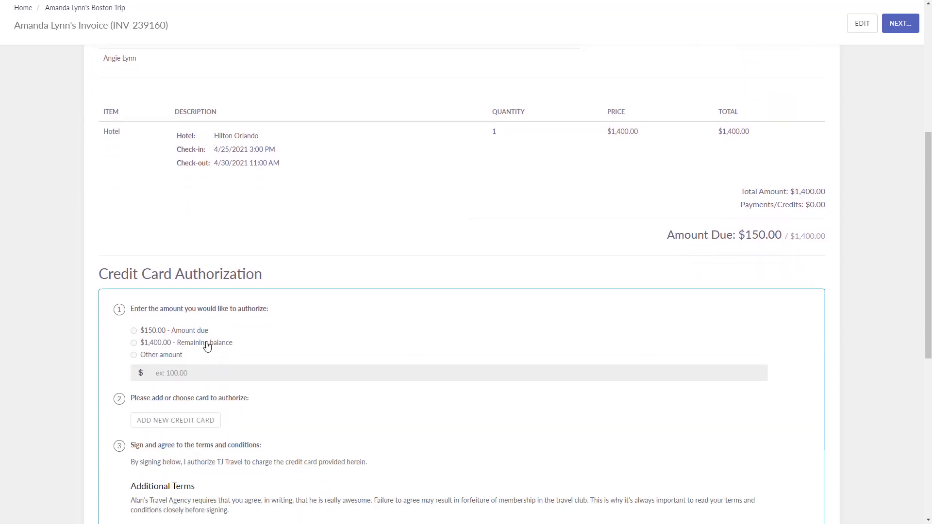
scroll("down", 3)
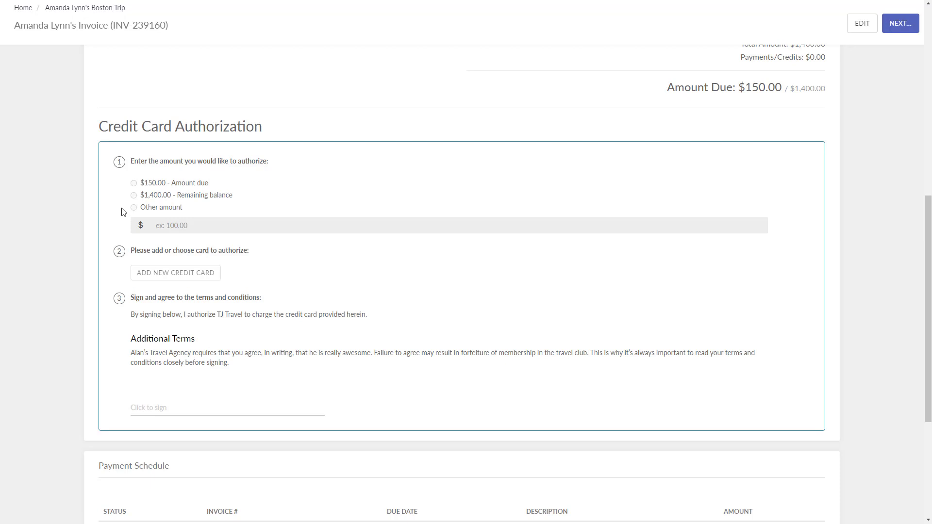
mouse_move(122, 279)
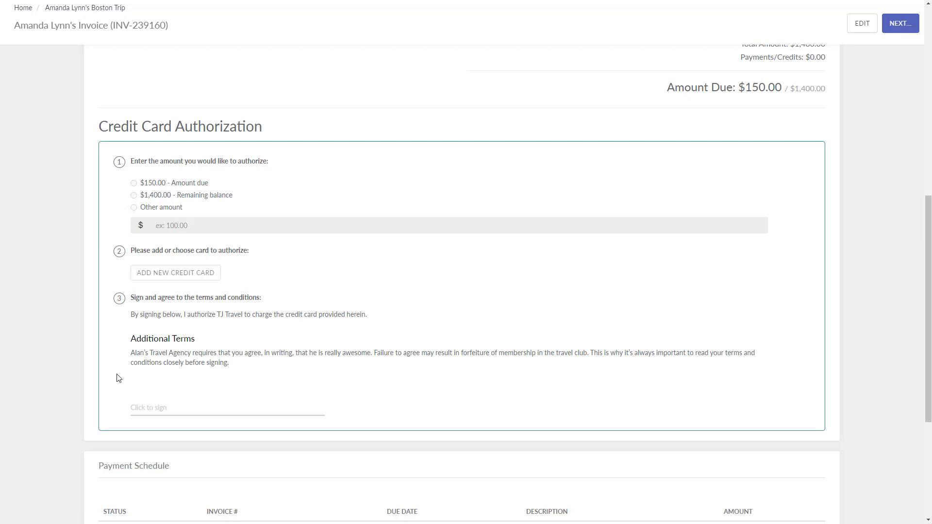
mouse_move(125, 412)
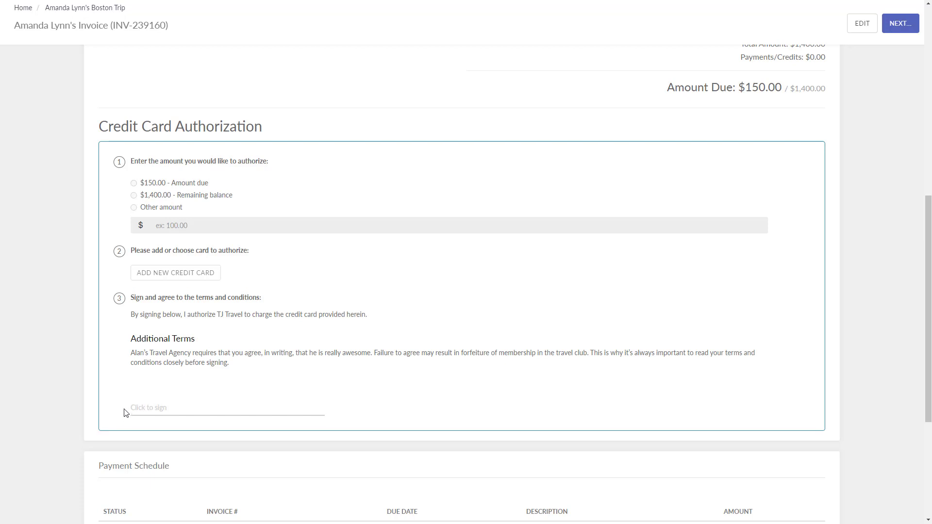
scroll("down", 3)
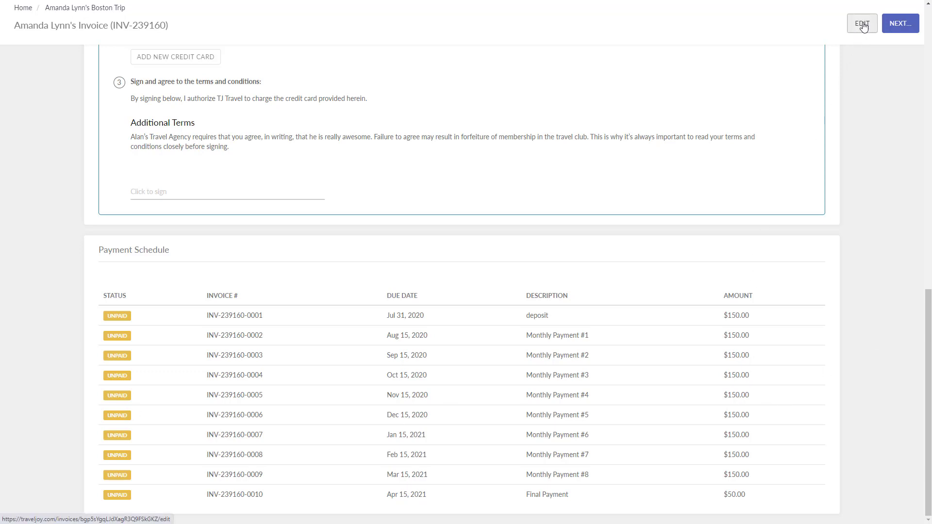
left_click(861, 23)
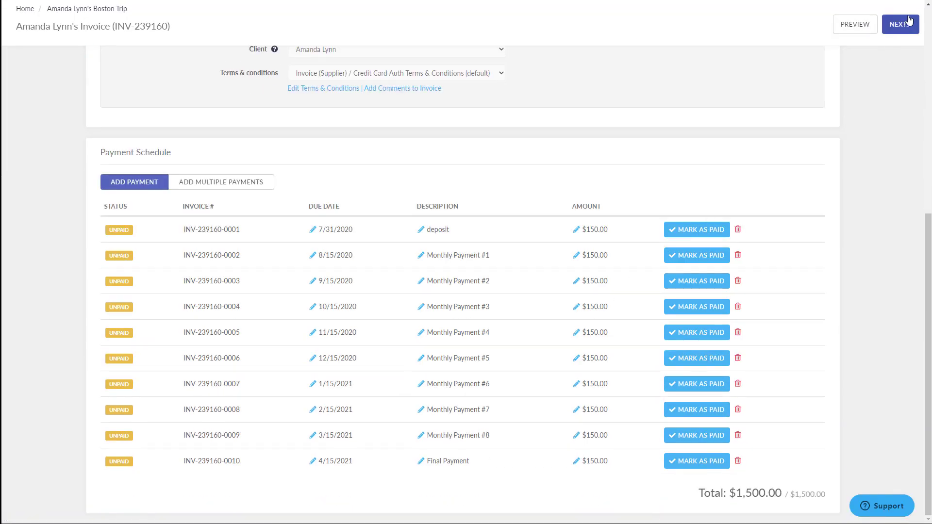
left_click(900, 24)
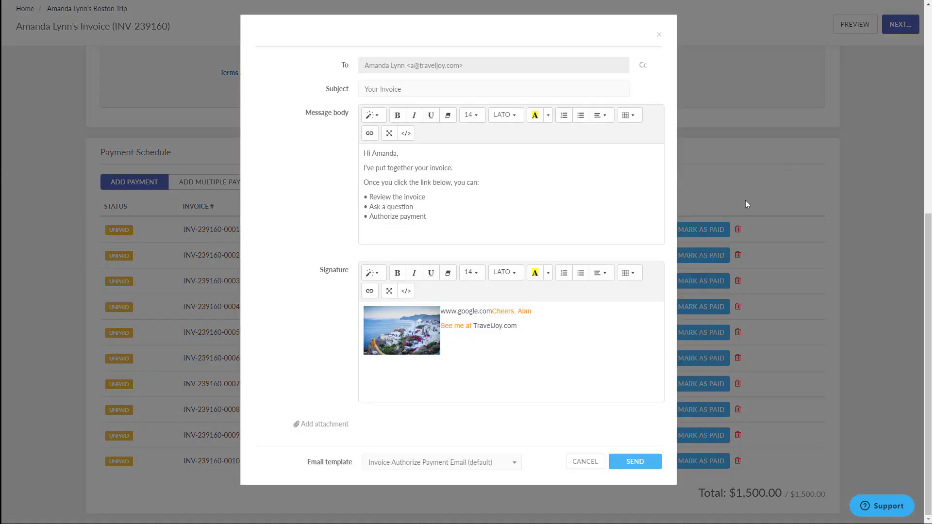
left_click(635, 461)
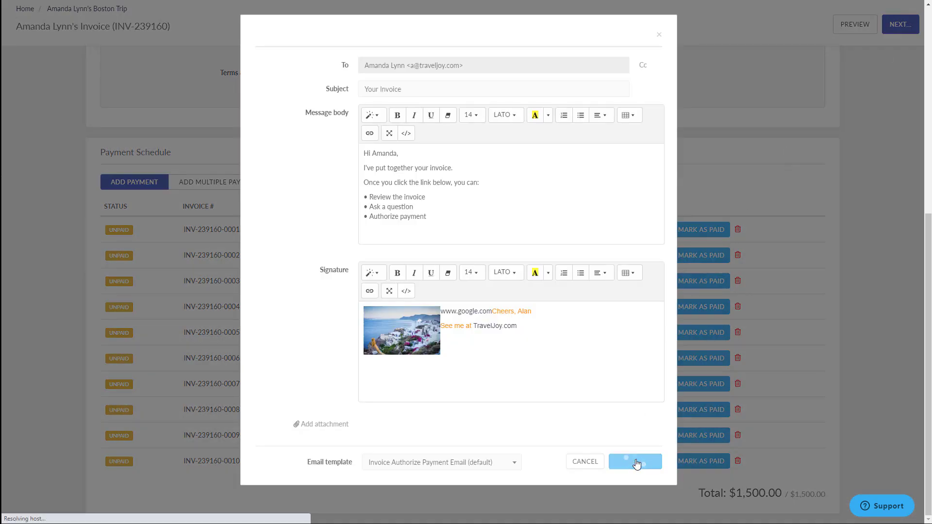
left_click(635, 461)
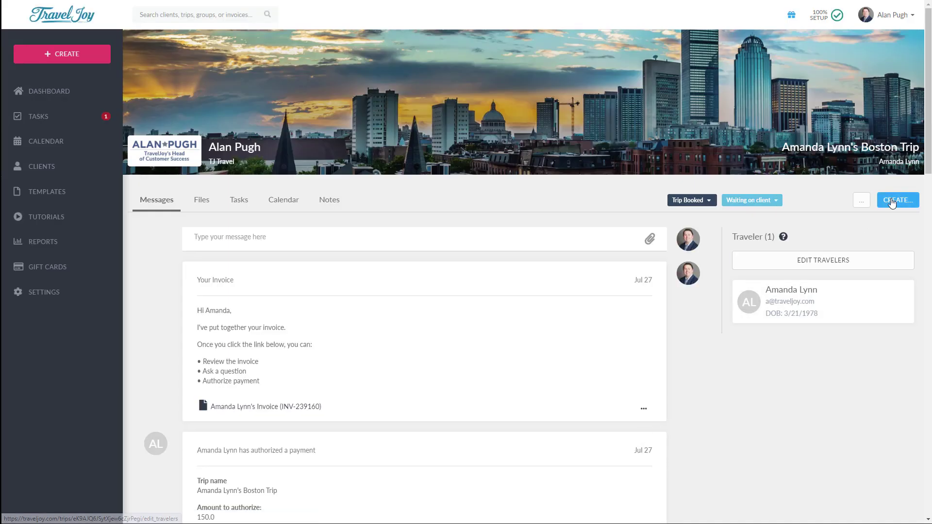
left_click(898, 200)
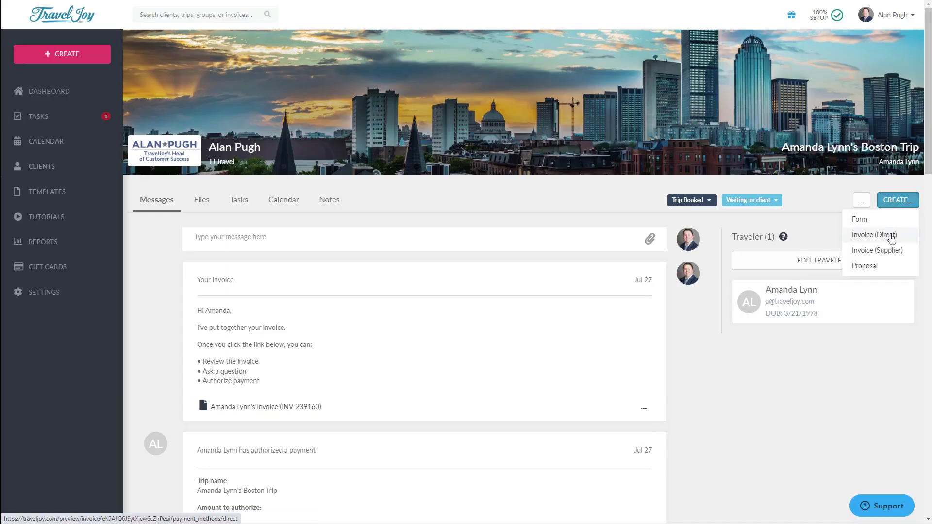
- Start a direct invoice with a Trip Planning Fee (Domestic) item at $250
left_click(874, 234)
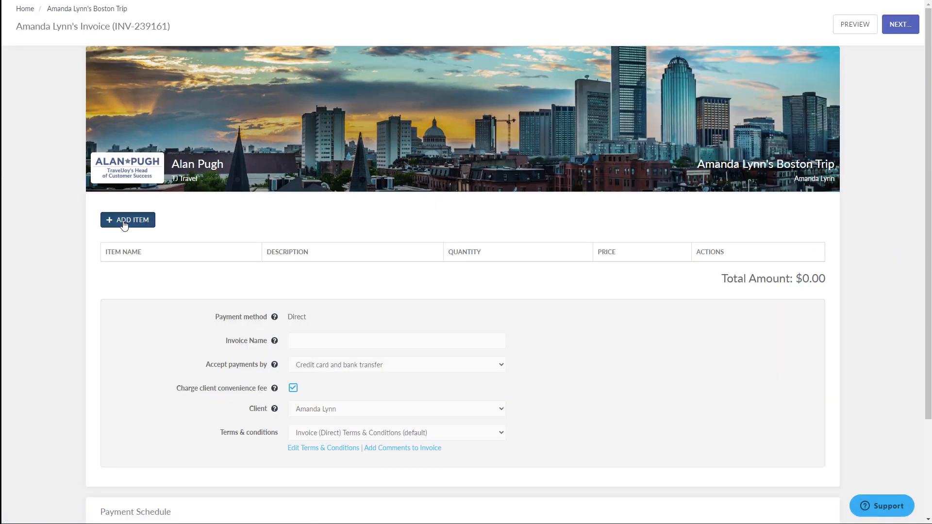
left_click(127, 219)
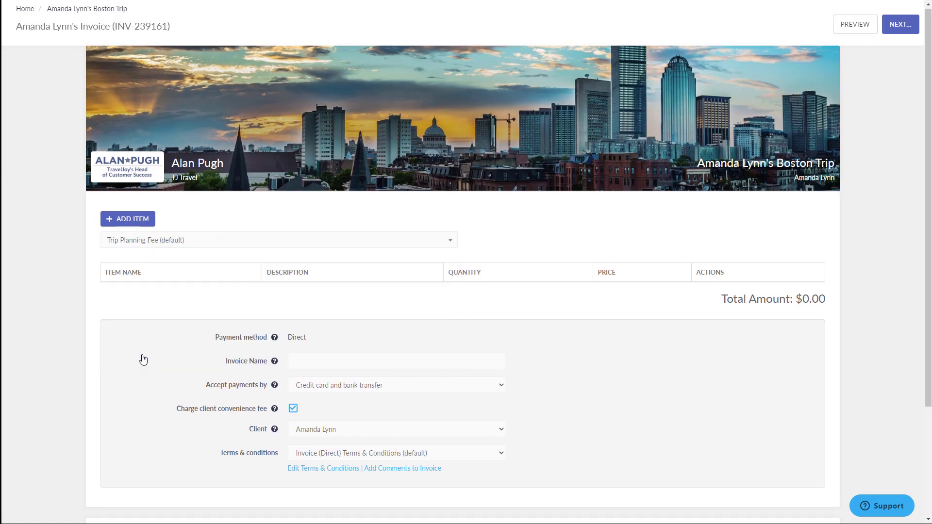
left_click(127, 219)
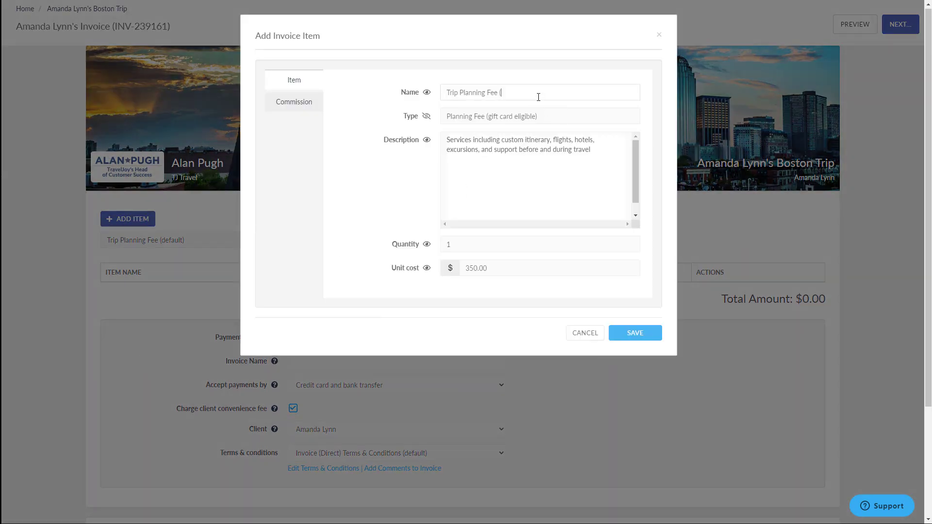
type("Domse")
left_click(549, 268)
type("50")
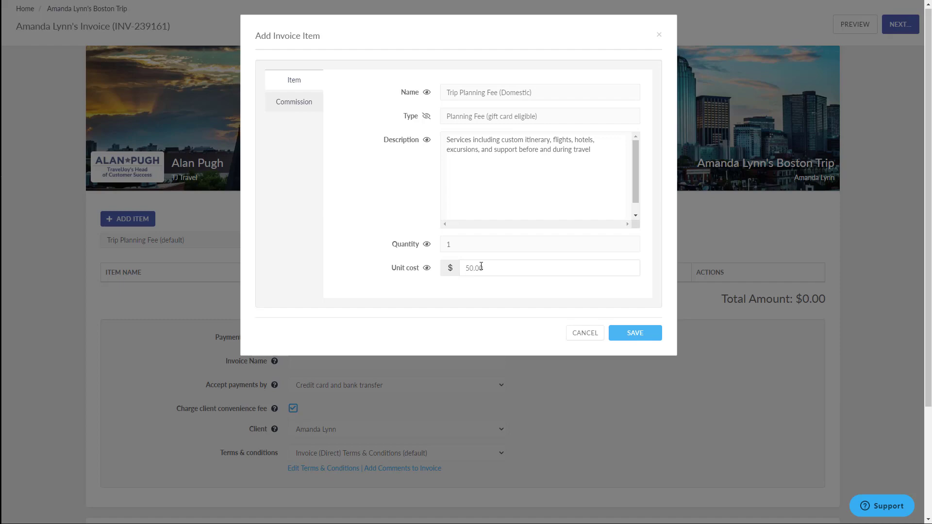
left_click(634, 333)
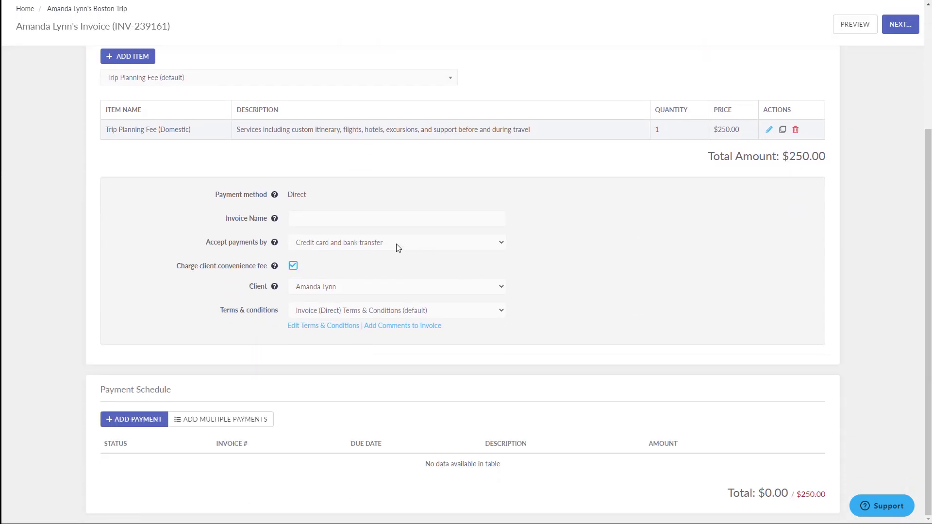
- Keep credit card and bank transfer accepted and untick the client convenience fee
left_click(396, 242)
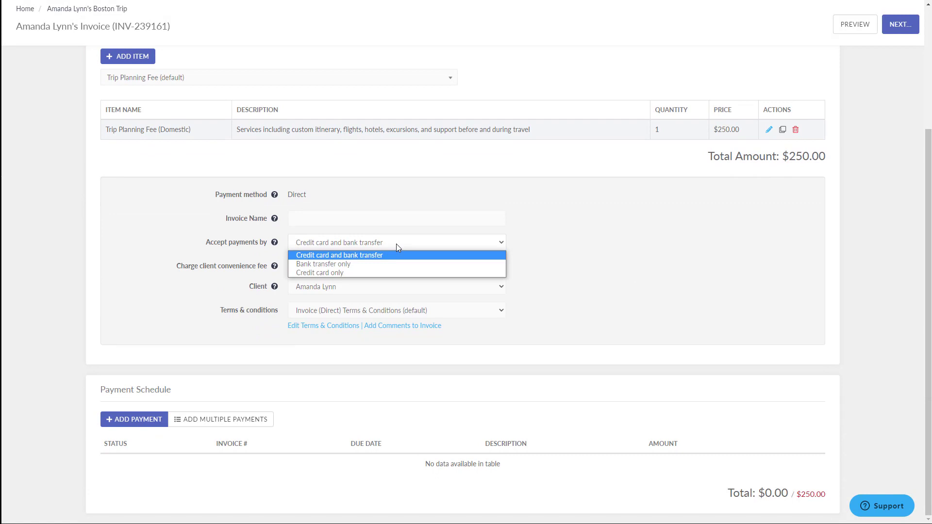
left_click(292, 266)
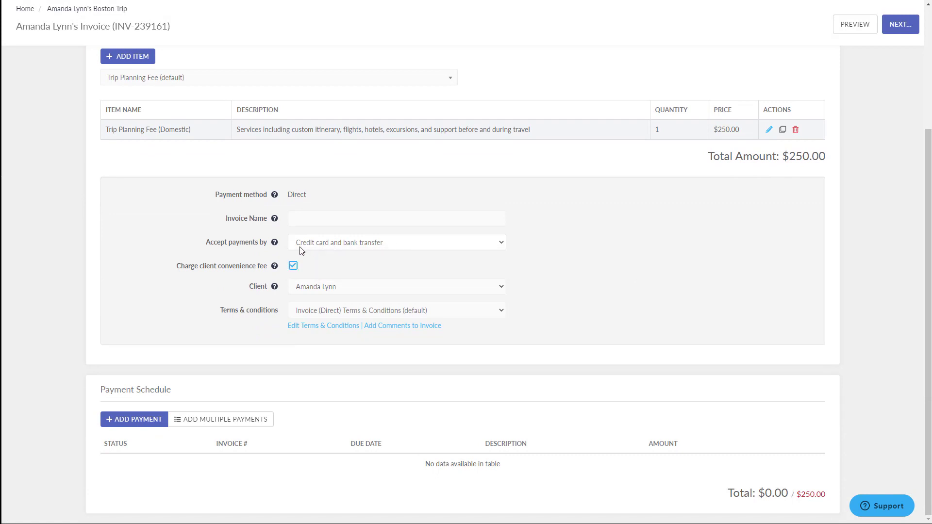
mouse_move(274, 243)
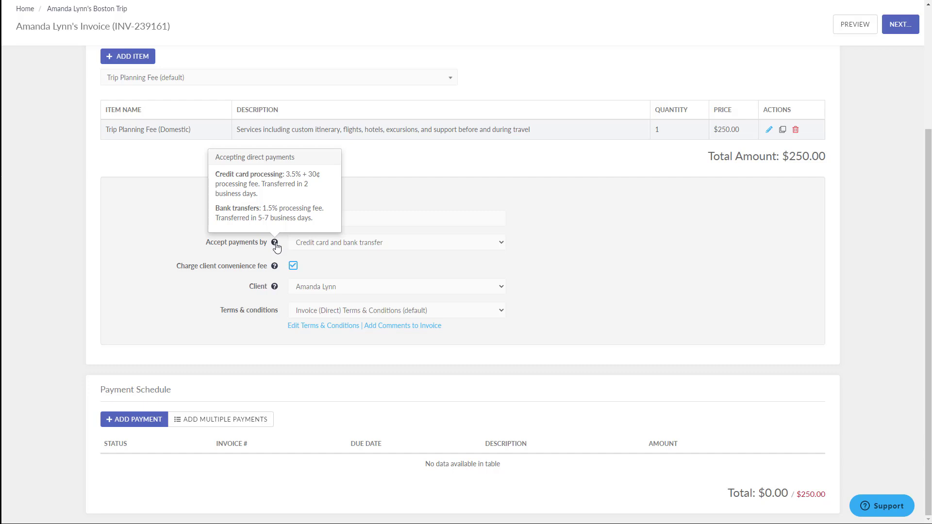
mouse_move(339, 267)
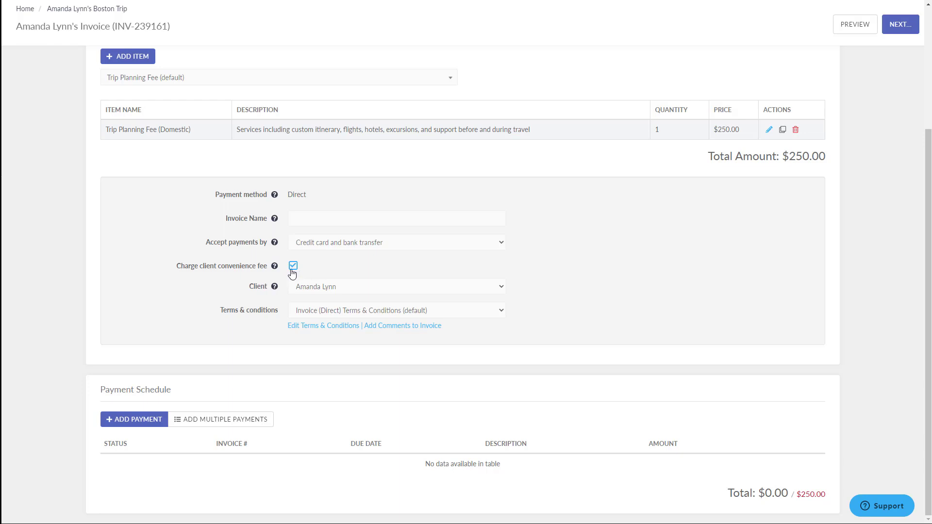
left_click(292, 265)
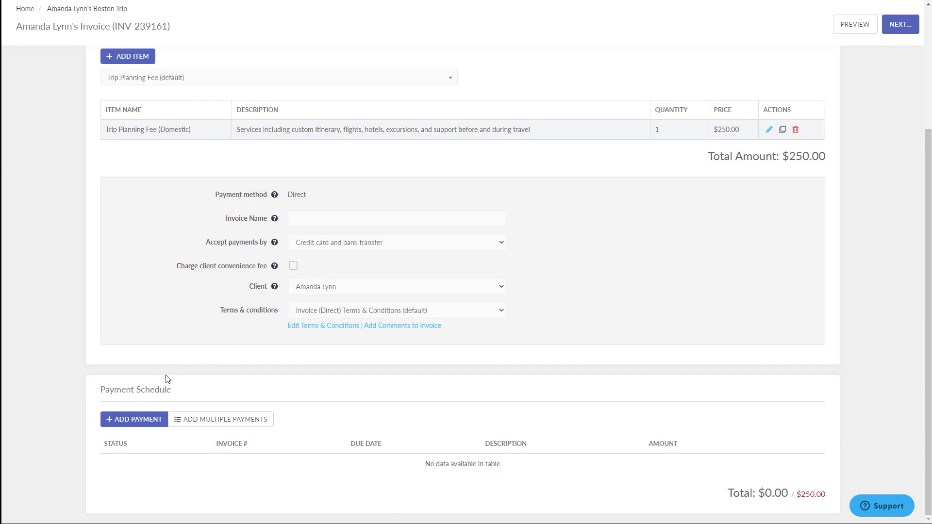
- Schedule a single $250 payment and save invoice INV-239161 without emailing it
left_click(134, 419)
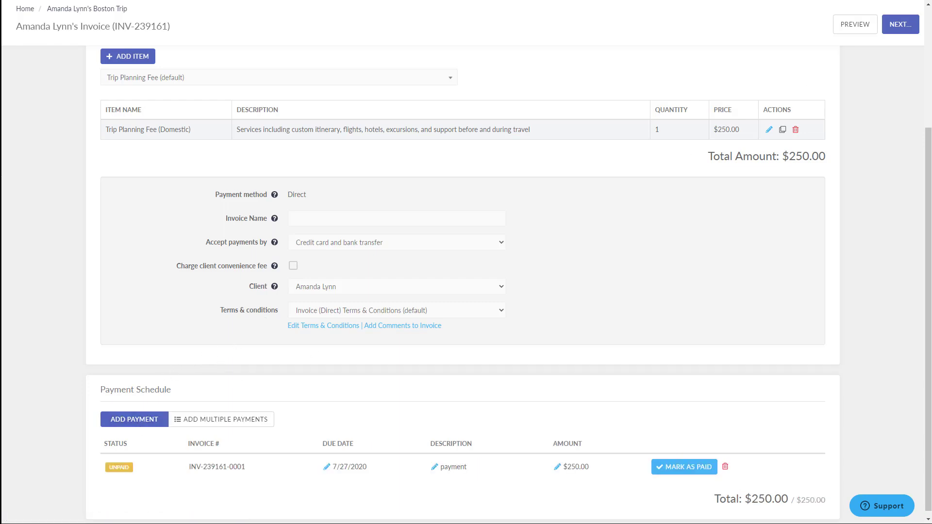
left_click(899, 23)
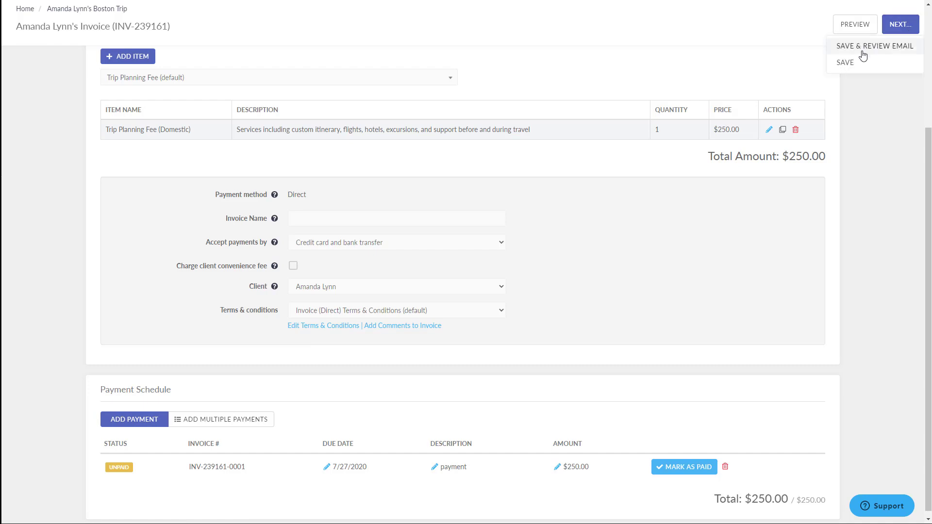
mouse_move(855, 65)
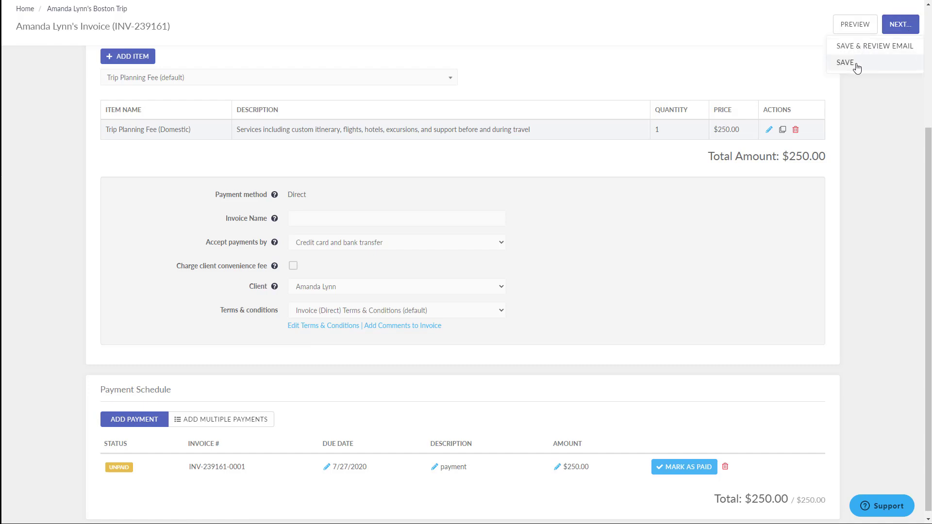
left_click(843, 63)
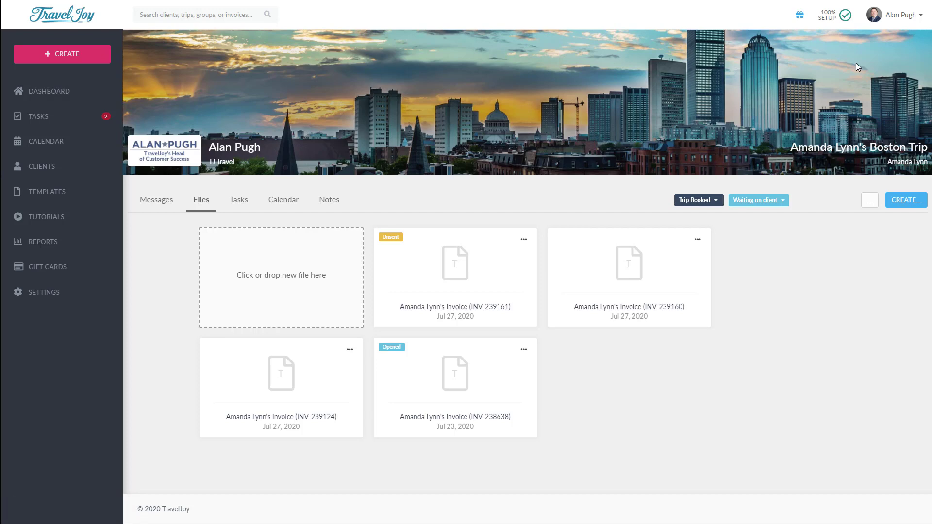
mouse_move(655, 147)
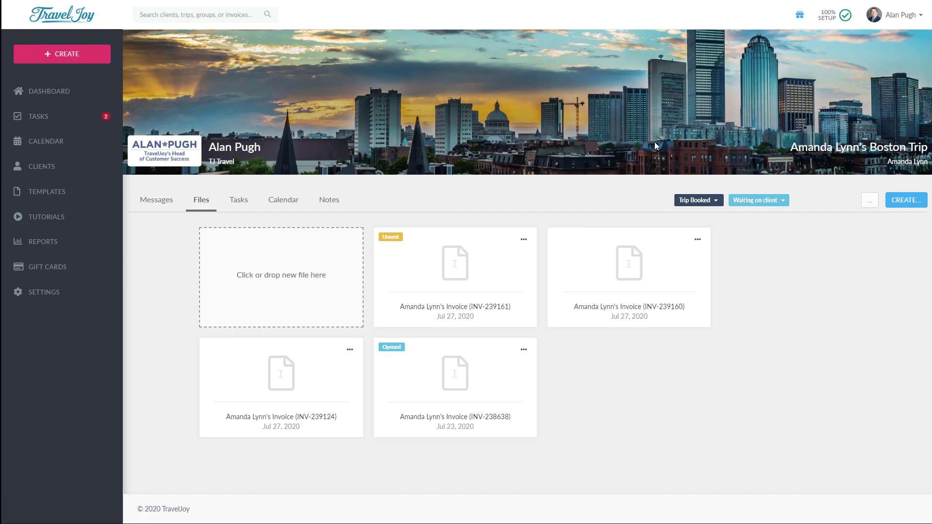
mouse_move(397, 250)
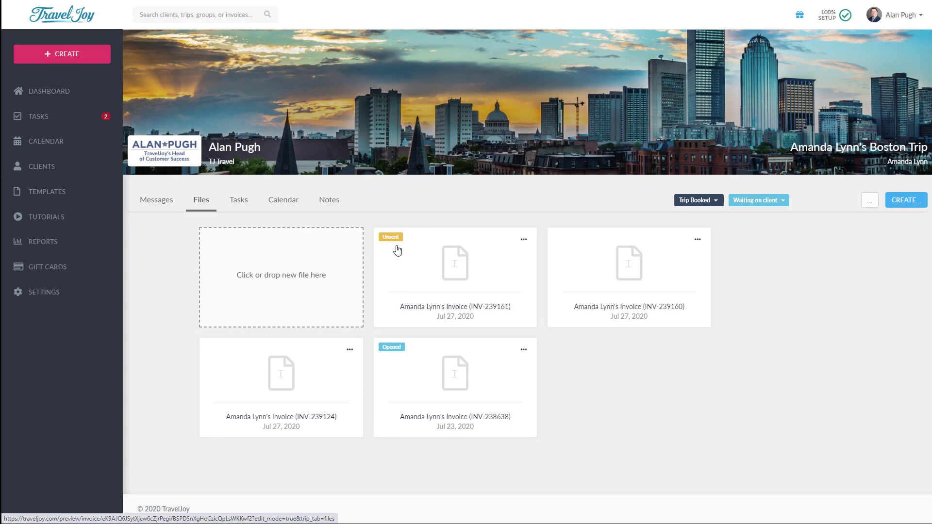
mouse_move(461, 331)
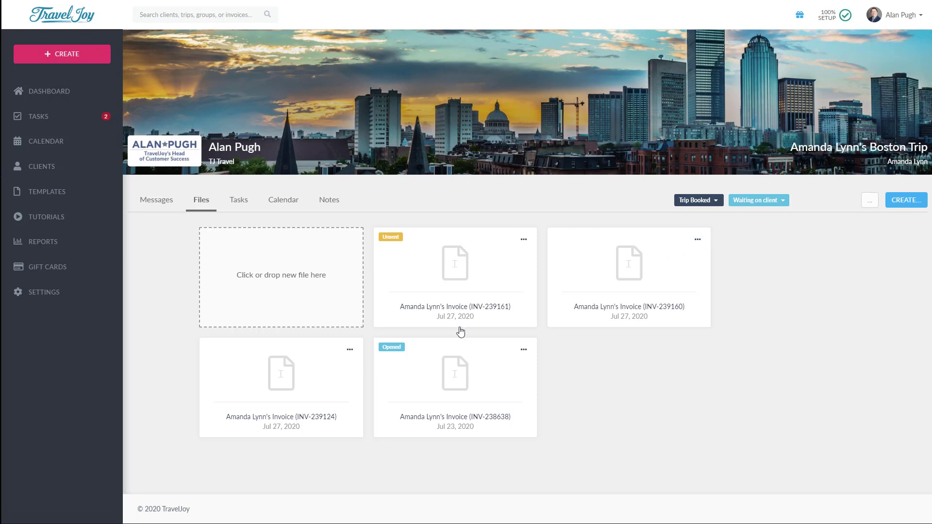
- Reopen invoice INV-239124 from the trip's Files tab
left_click(350, 349)
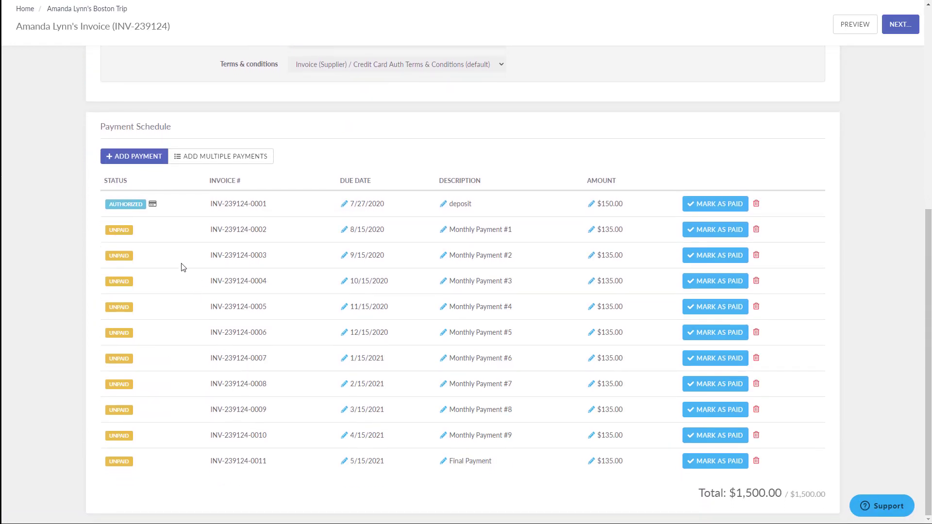
mouse_move(153, 204)
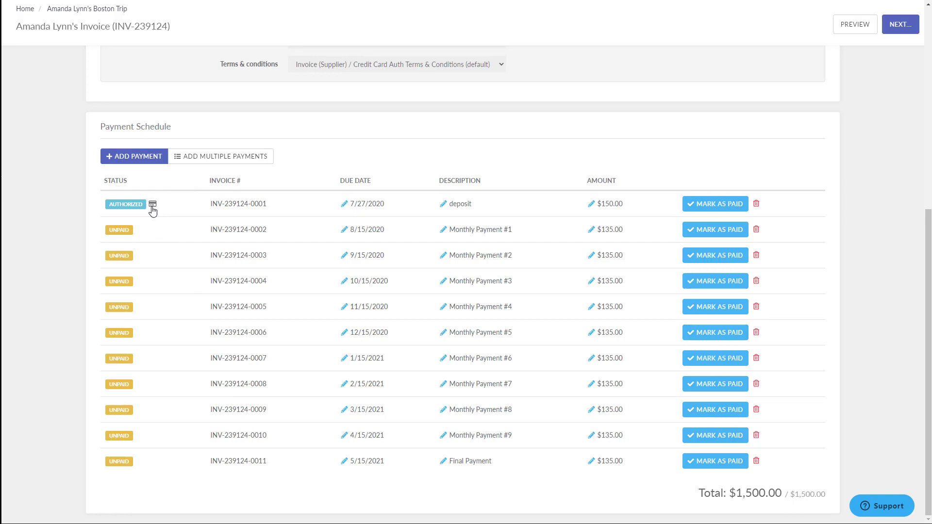
left_click(153, 204)
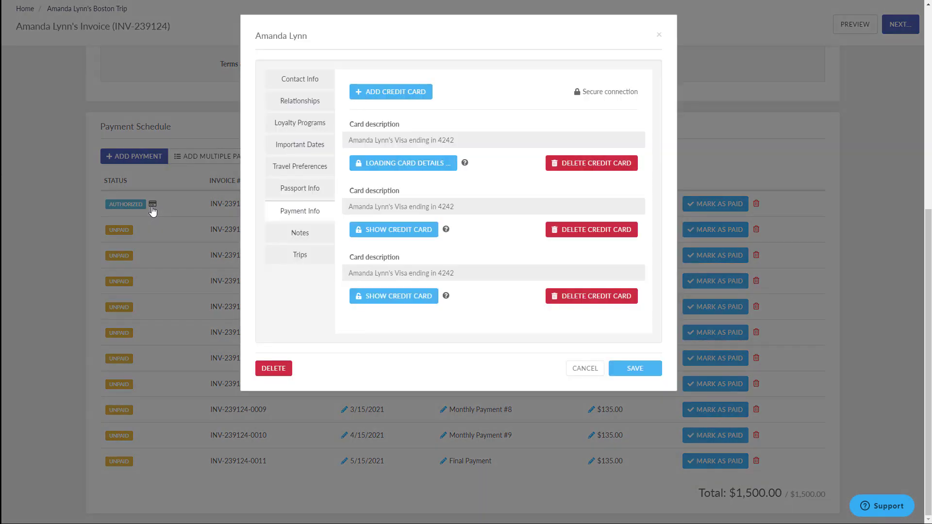
left_click(402, 163)
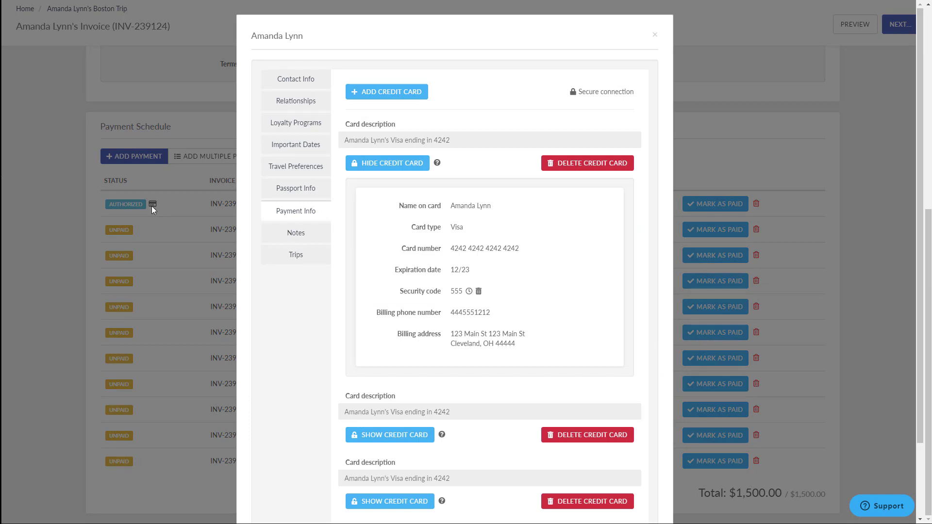
mouse_move(448, 253)
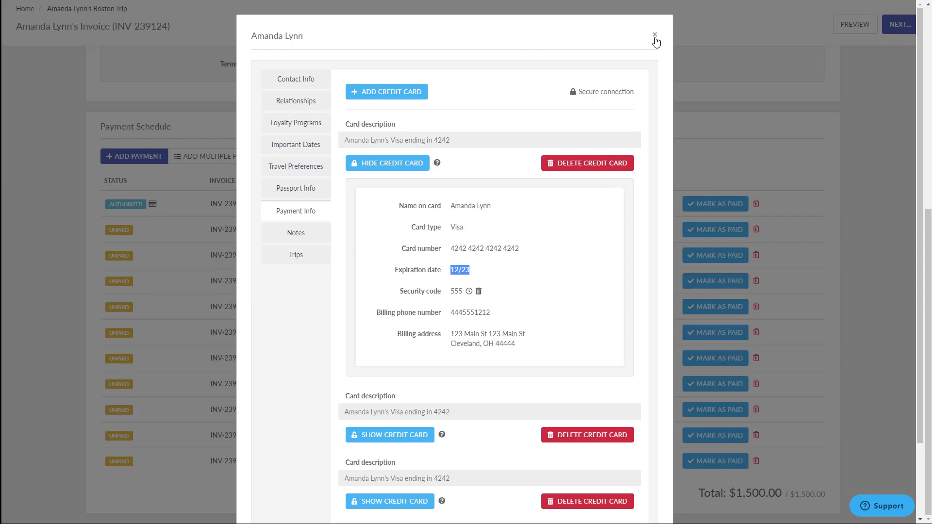
left_click(654, 35)
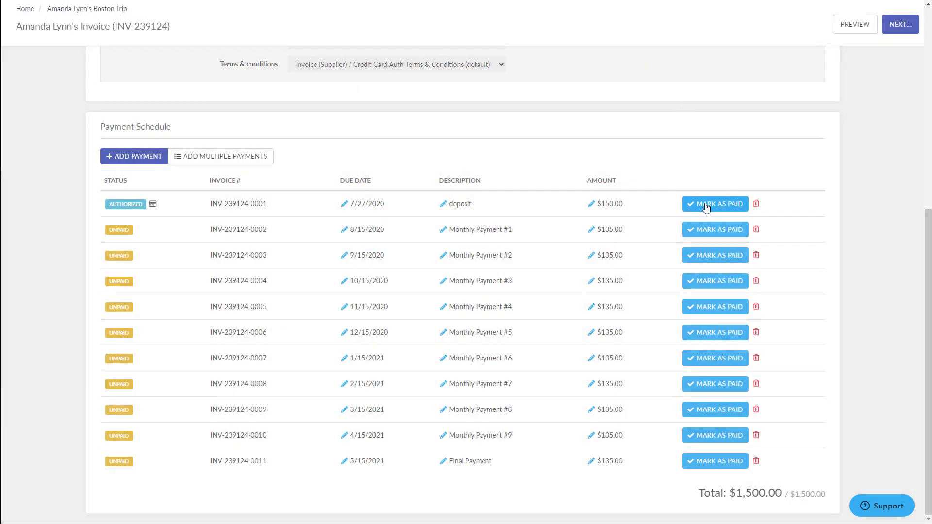
left_click(715, 203)
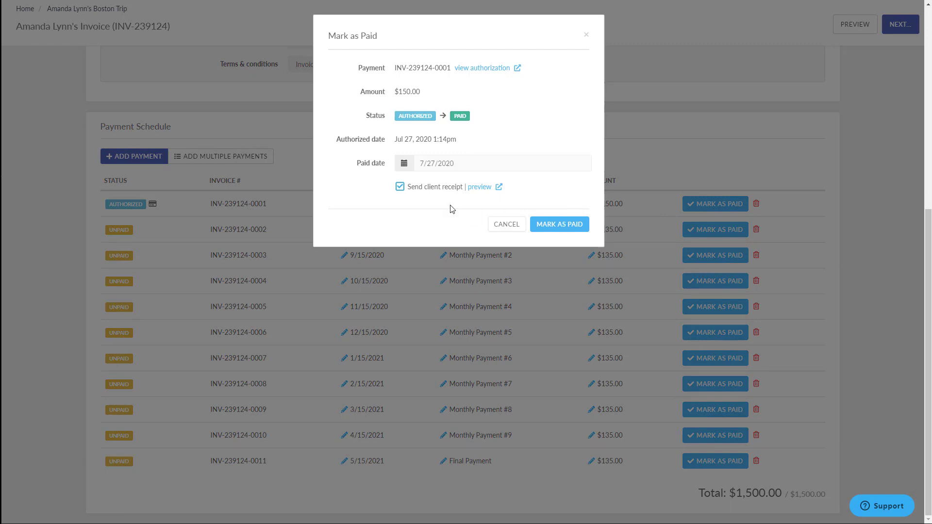
mouse_move(518, 216)
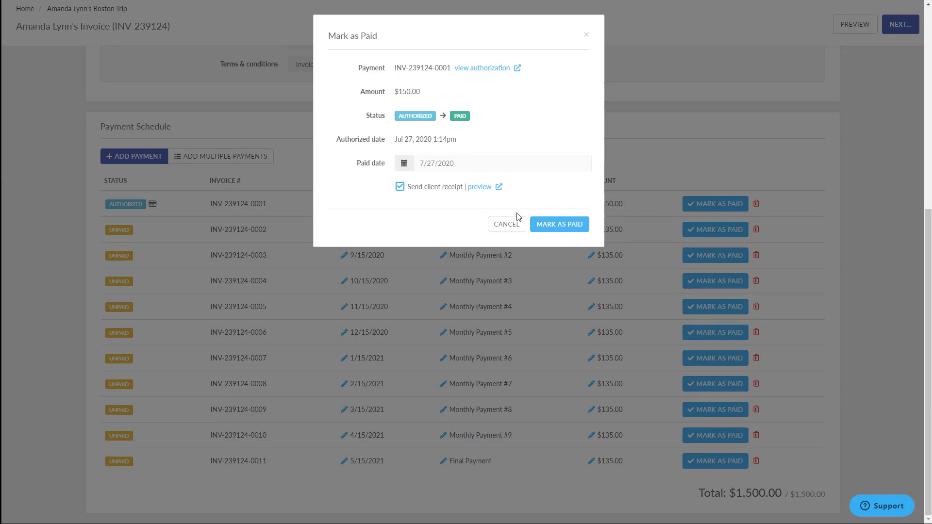
left_click(558, 224)
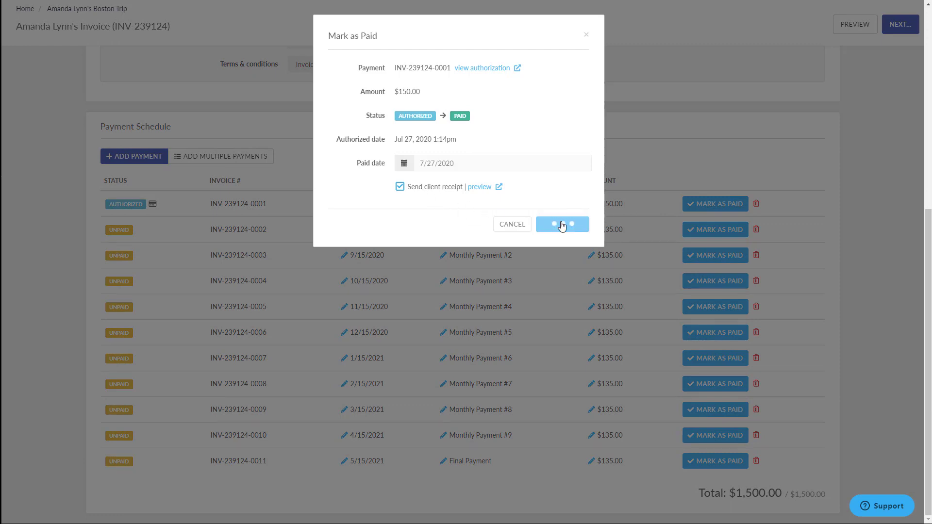
left_click(561, 224)
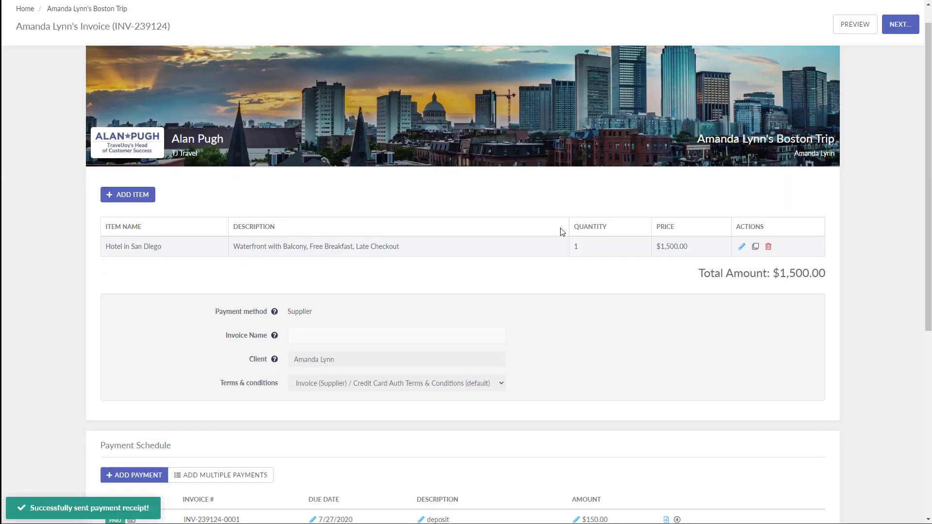
scroll("down", 3)
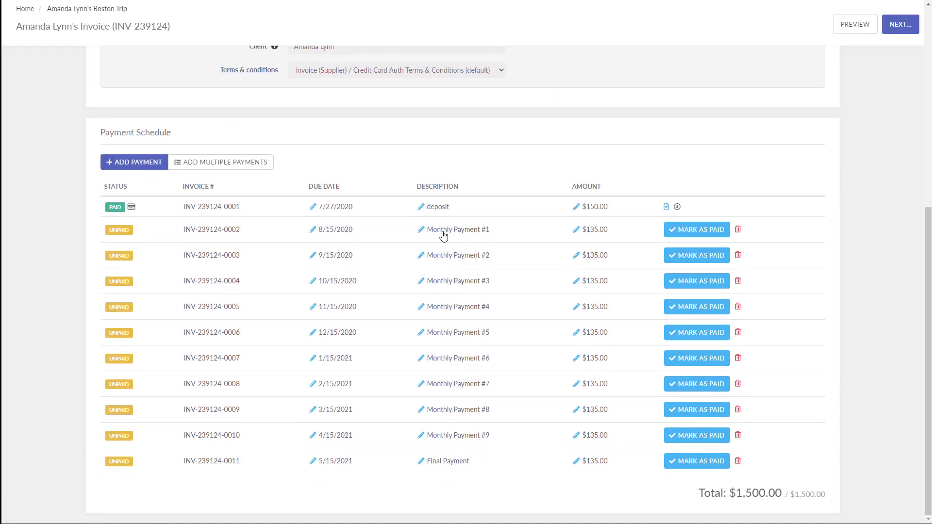
mouse_move(696, 230)
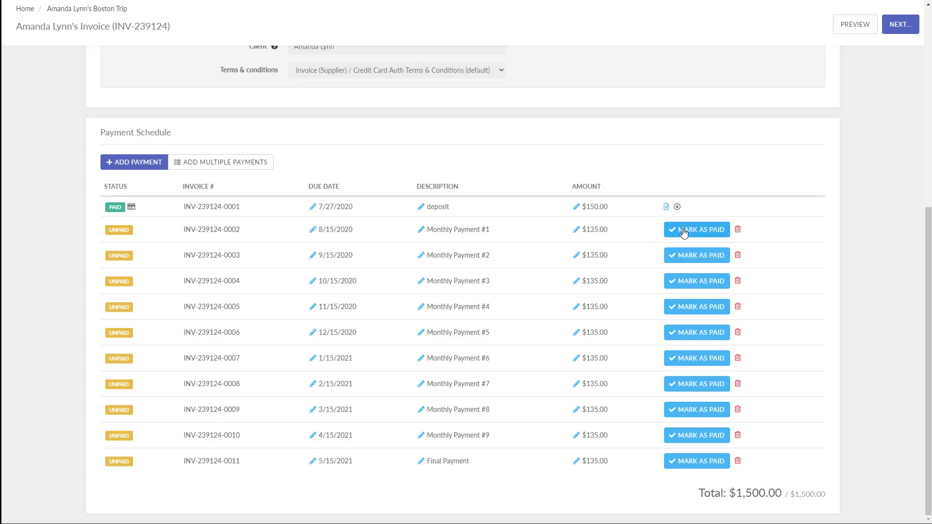
- Mark Monthly Payment #1 ($135) as paid with a receipt and go back to the Boston trip
left_click(696, 230)
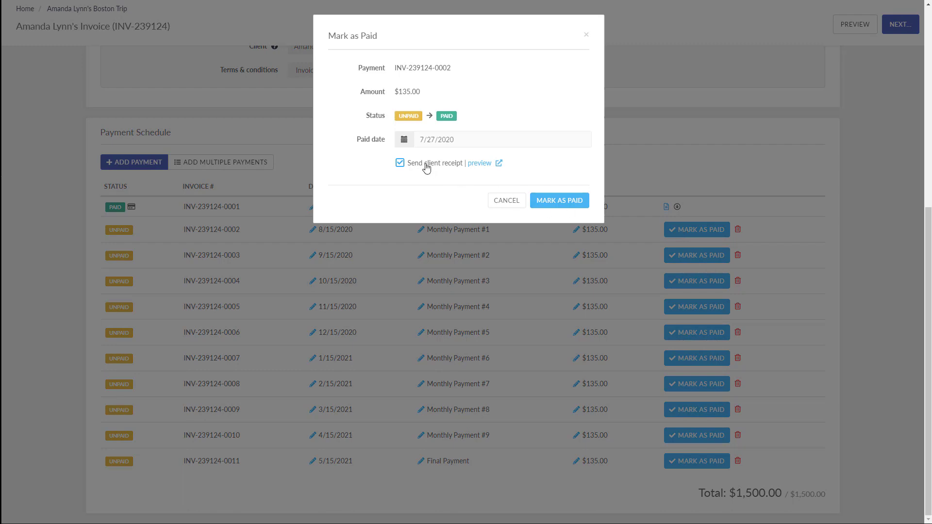
left_click(559, 201)
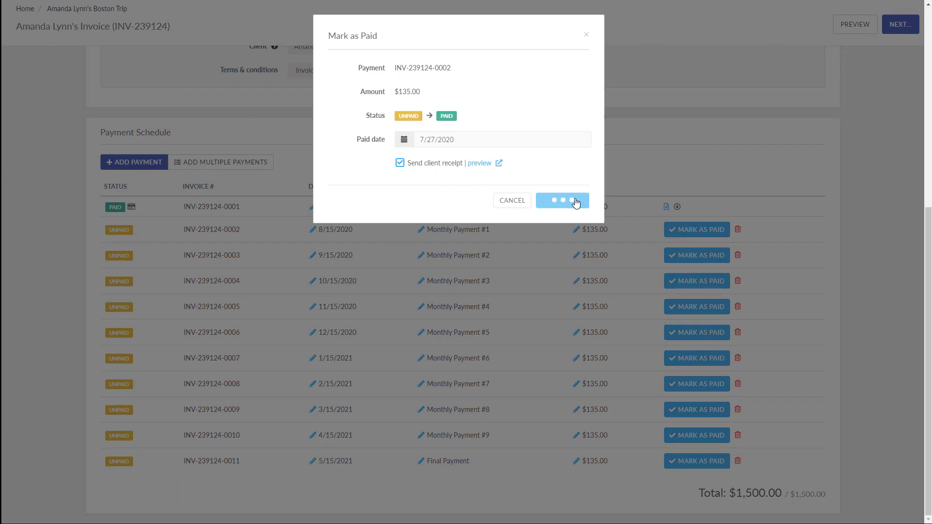
left_click(561, 200)
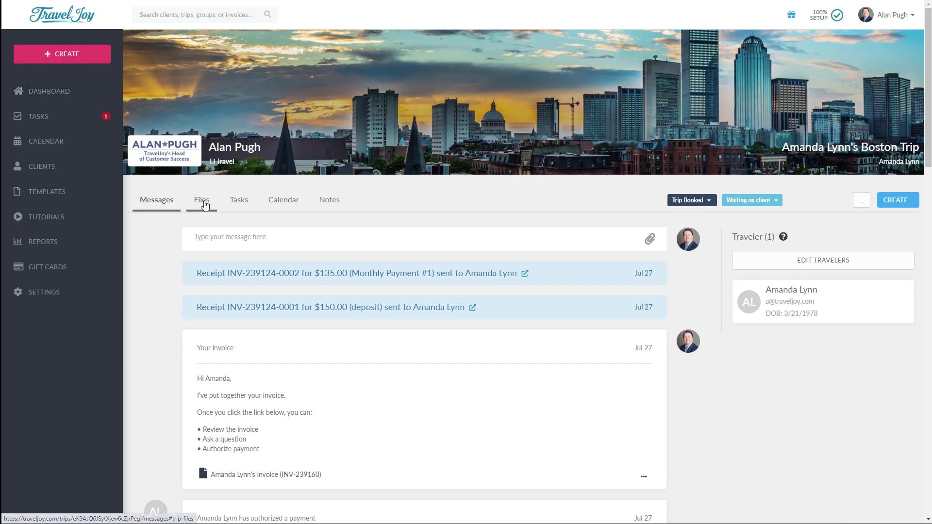
- Go to the trip's Files and reopen invoice INV-239160
left_click(201, 199)
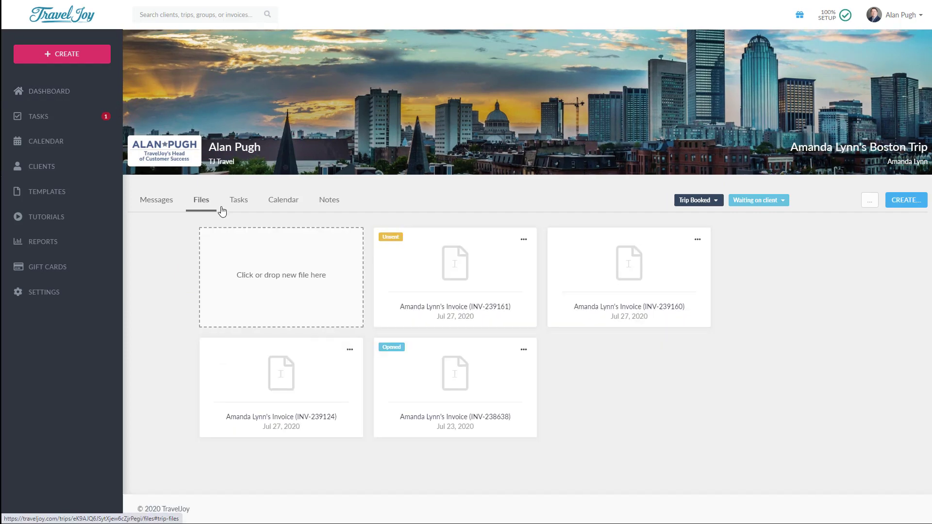
left_click(697, 240)
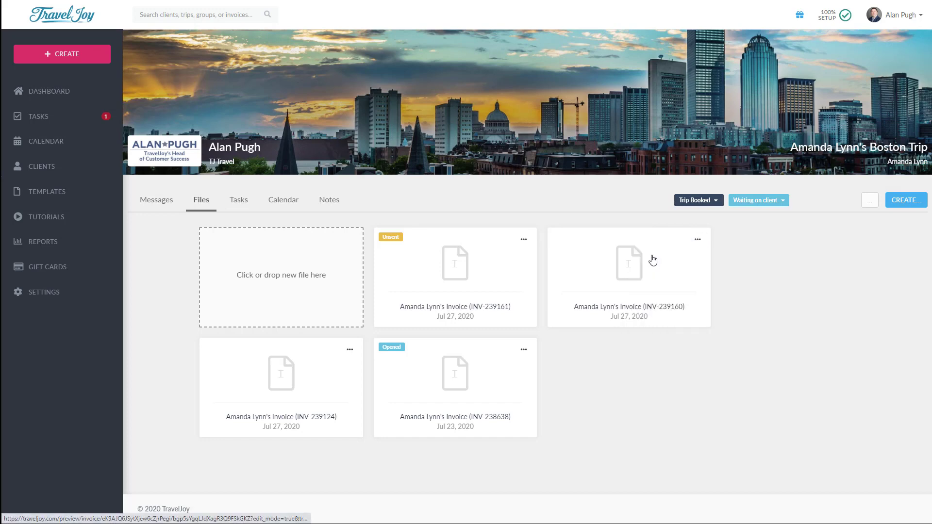
left_click(628, 262)
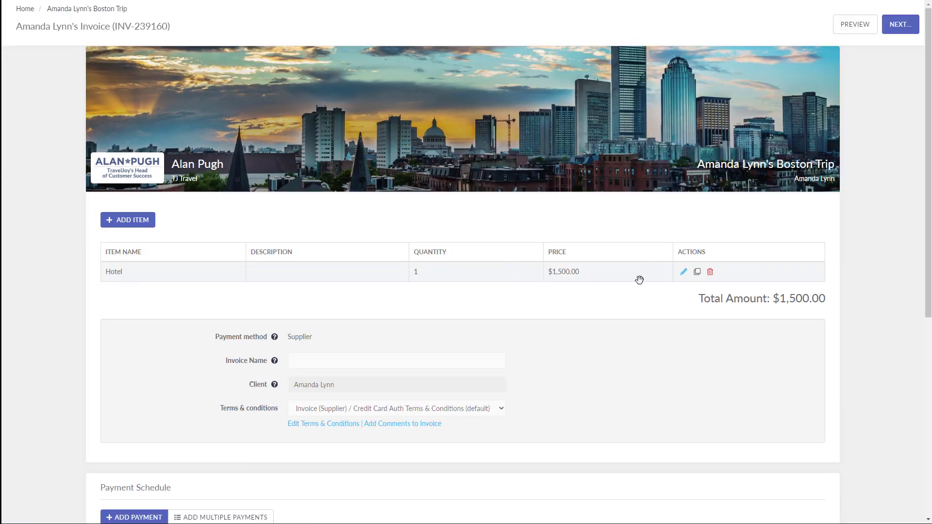
- Change the Hotel item's unit cost to $1,400.00, bringing INV-239160's total to $1,400.00
left_click(682, 272)
type("1400")
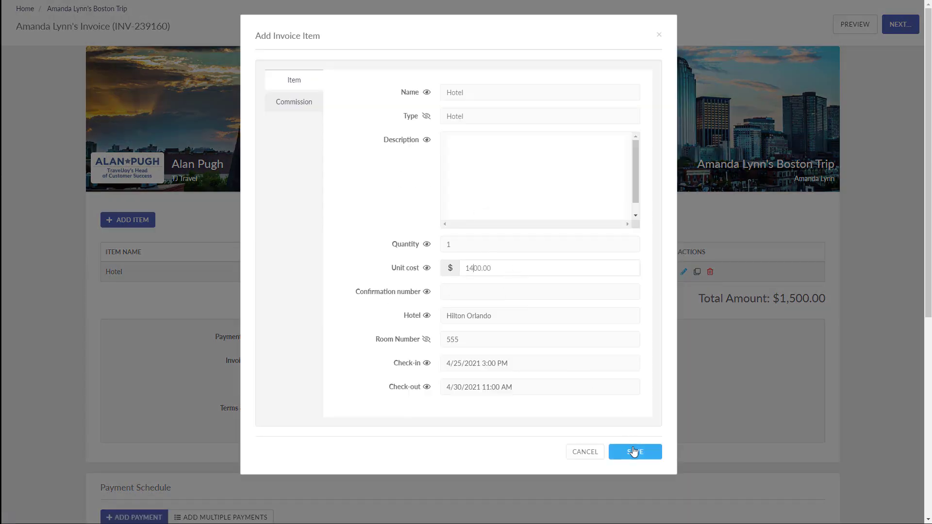
left_click(635, 452)
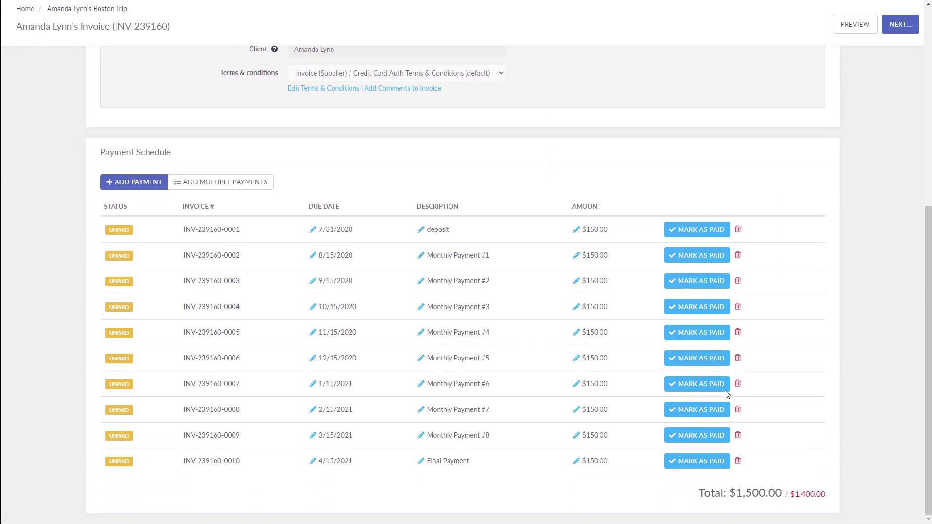
left_click(590, 461)
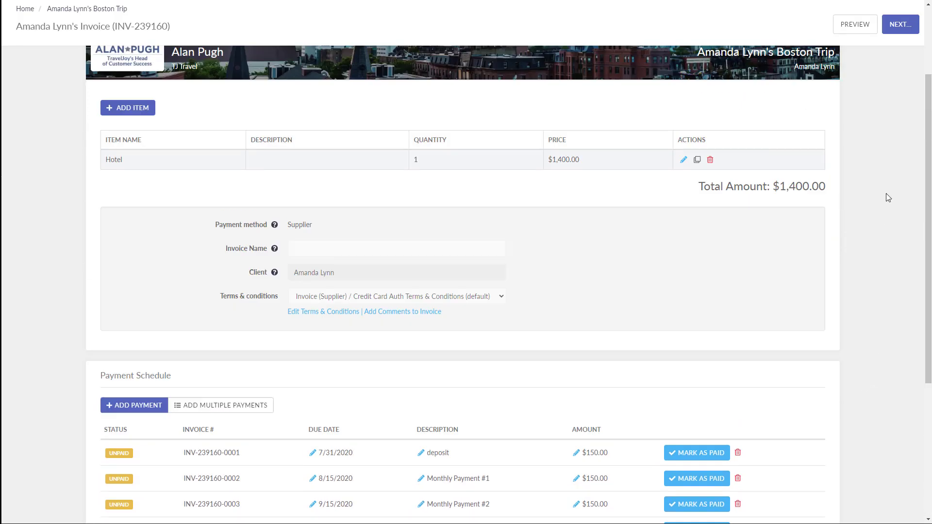
left_click(899, 24)
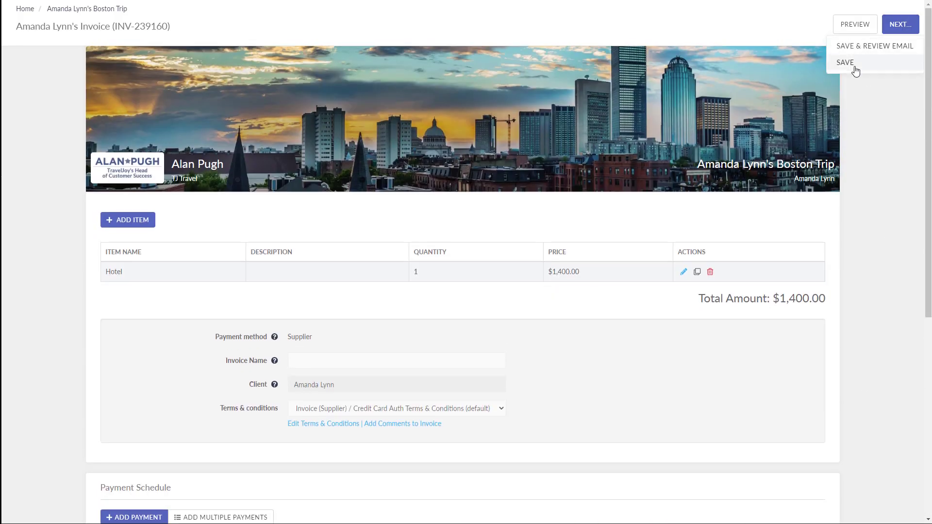